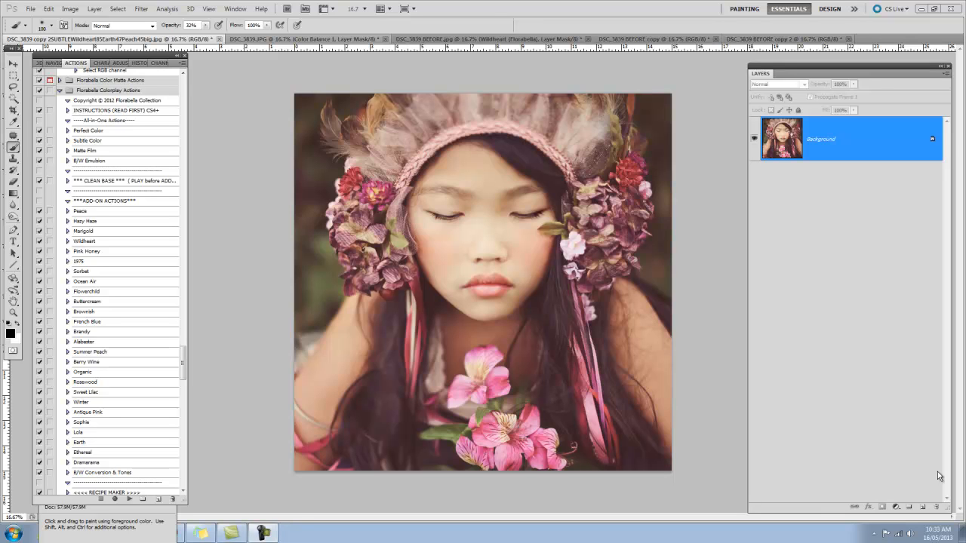
mouse_move(837, 312)
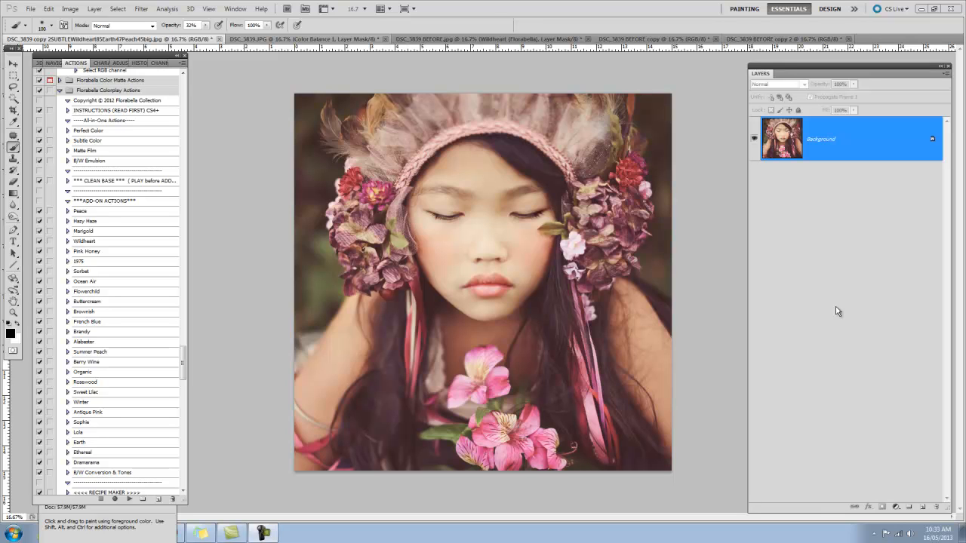
mouse_move(477, 12)
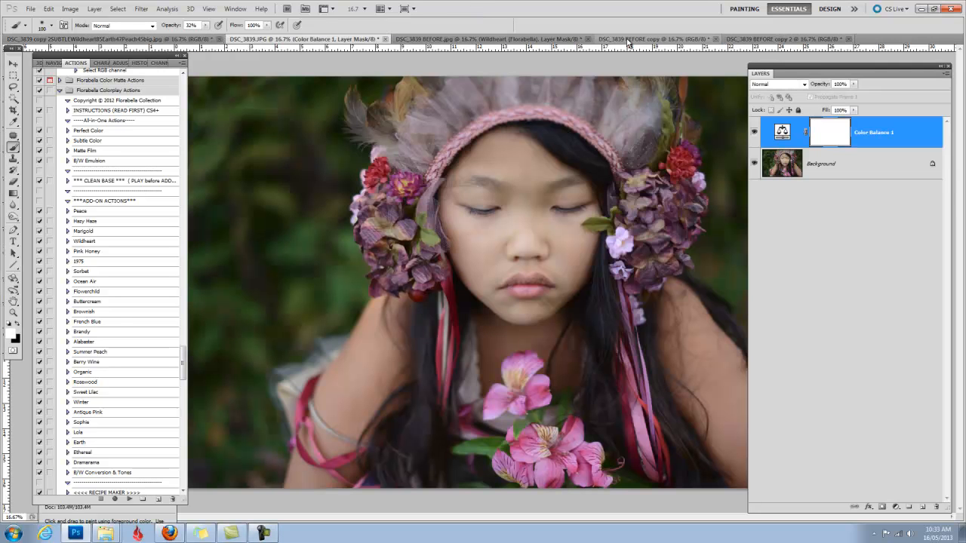
- Switch to the unedited DSC_3839 BEFORE copy document
left_click(657, 38)
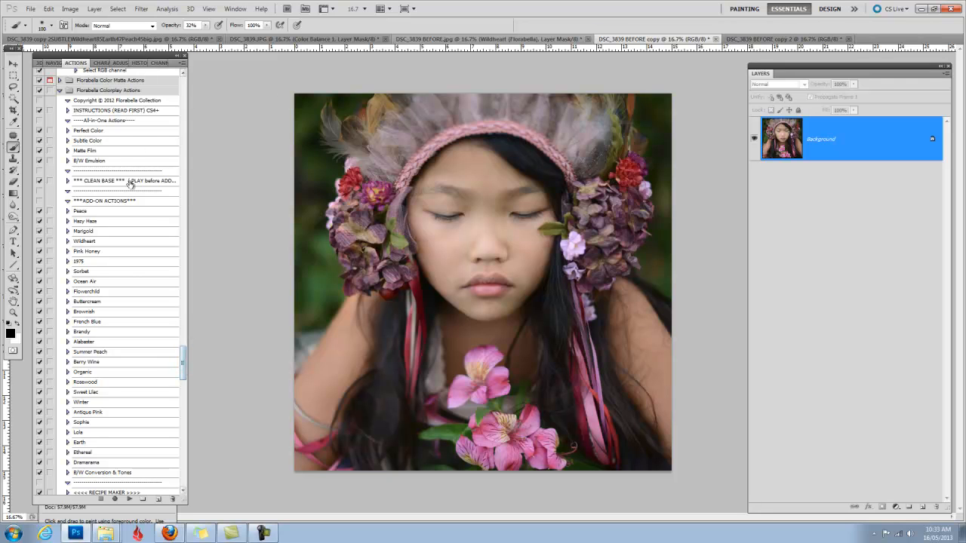
mouse_move(129, 180)
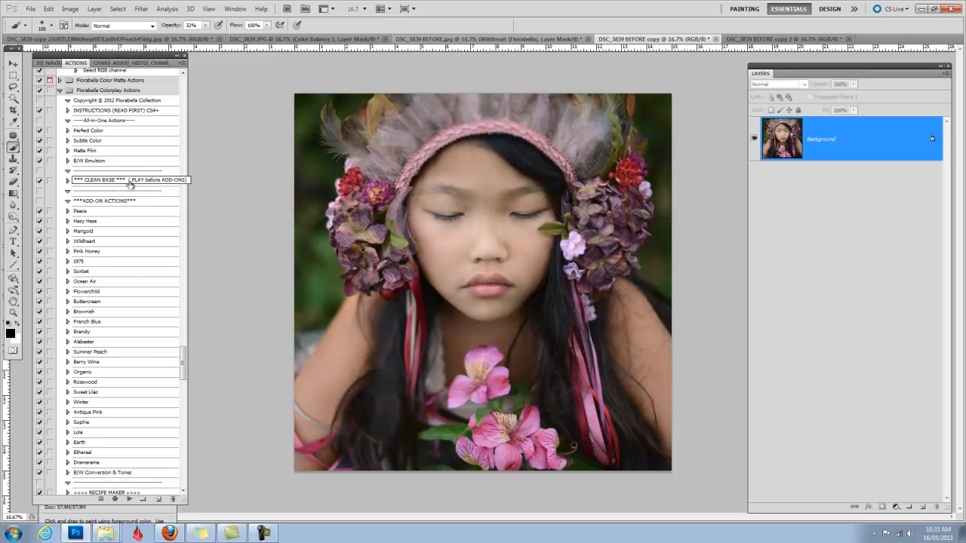
mouse_move(135, 327)
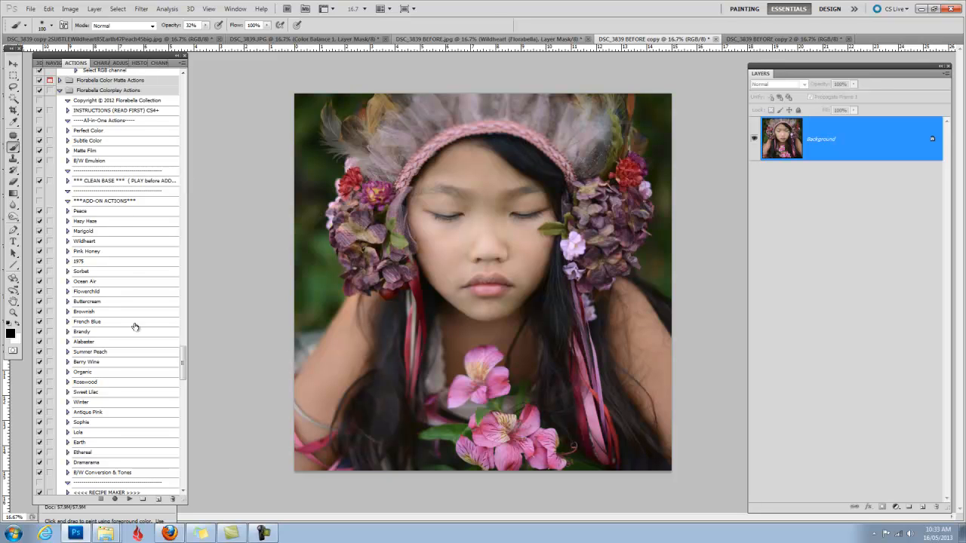
mouse_move(102, 149)
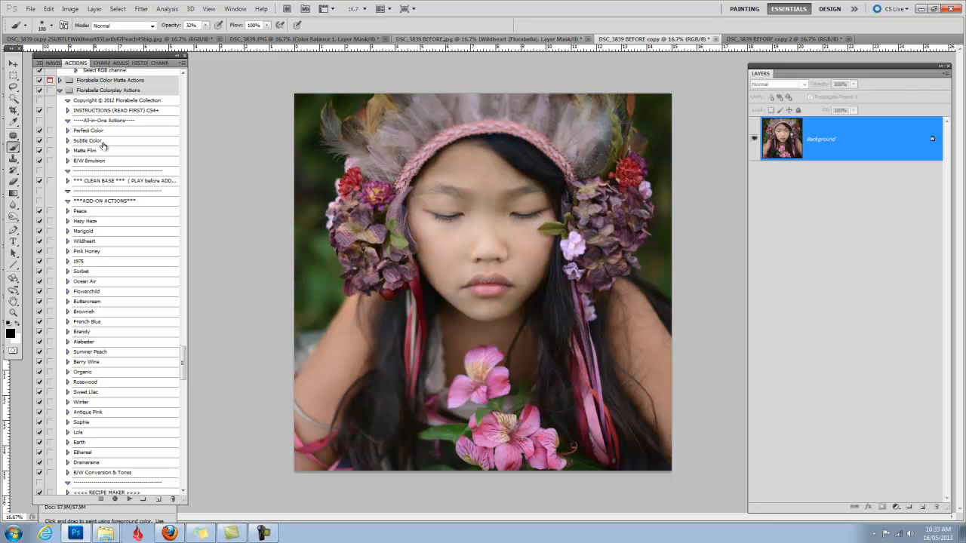
mouse_move(111, 143)
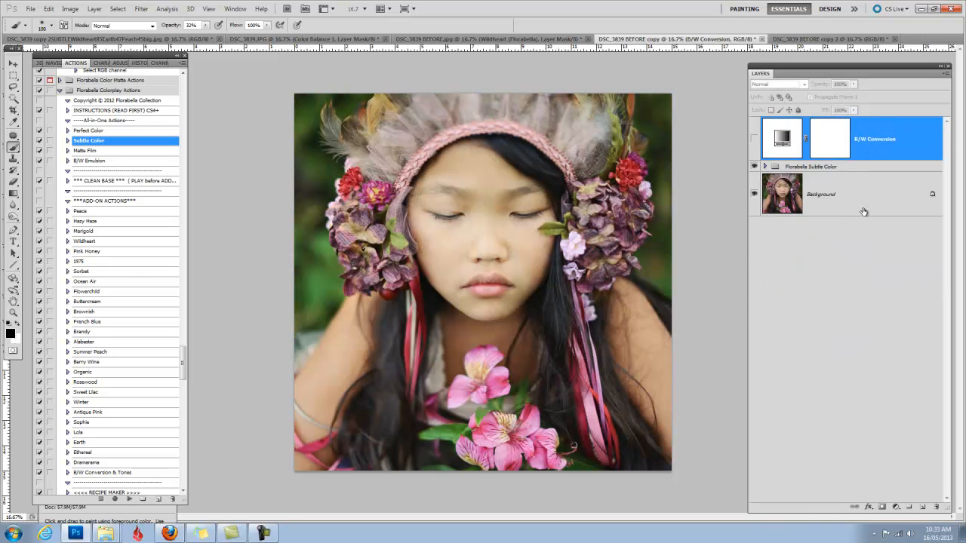
- Expand the Subtle Color adjustment group to inspect its layers, then collapse it
left_click(764, 167)
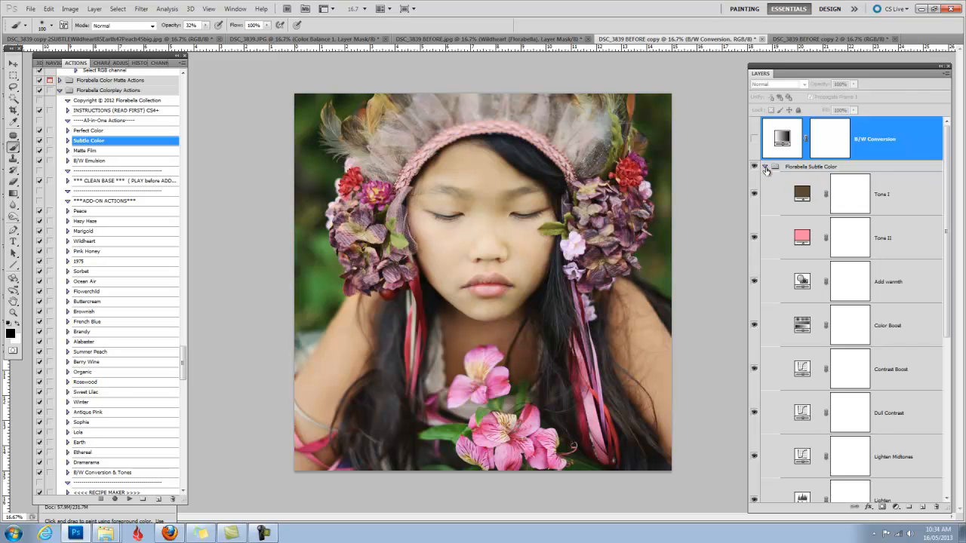
scroll("down", 3)
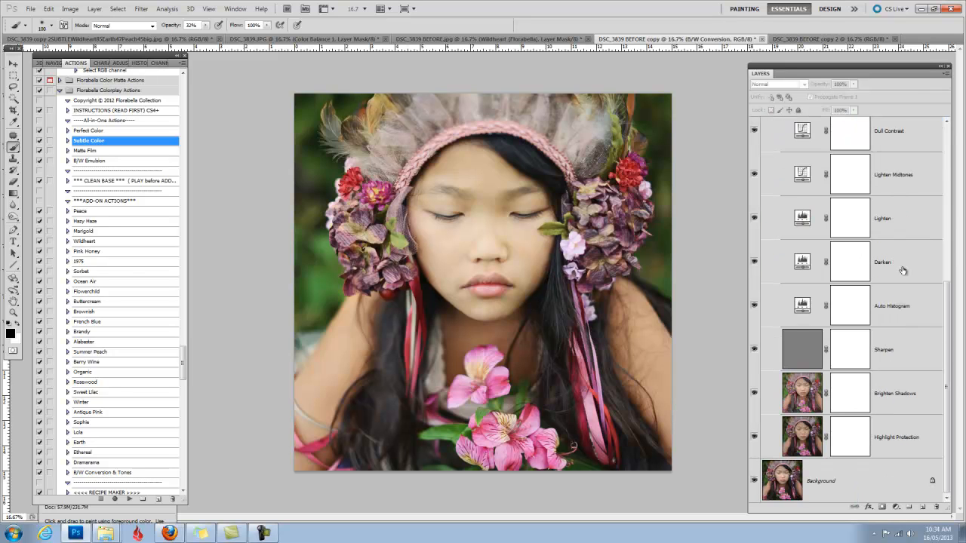
scroll("up", 3)
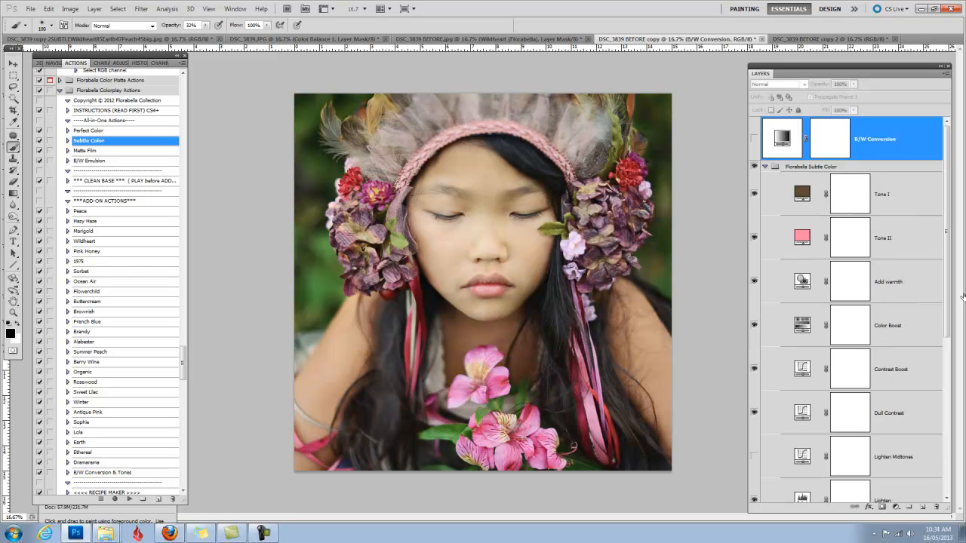
left_click(764, 167)
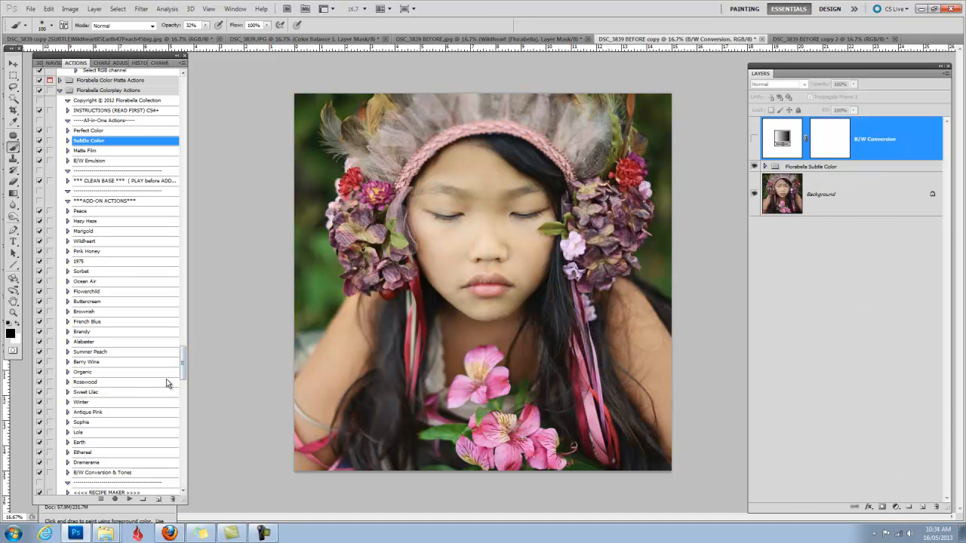
mouse_move(114, 247)
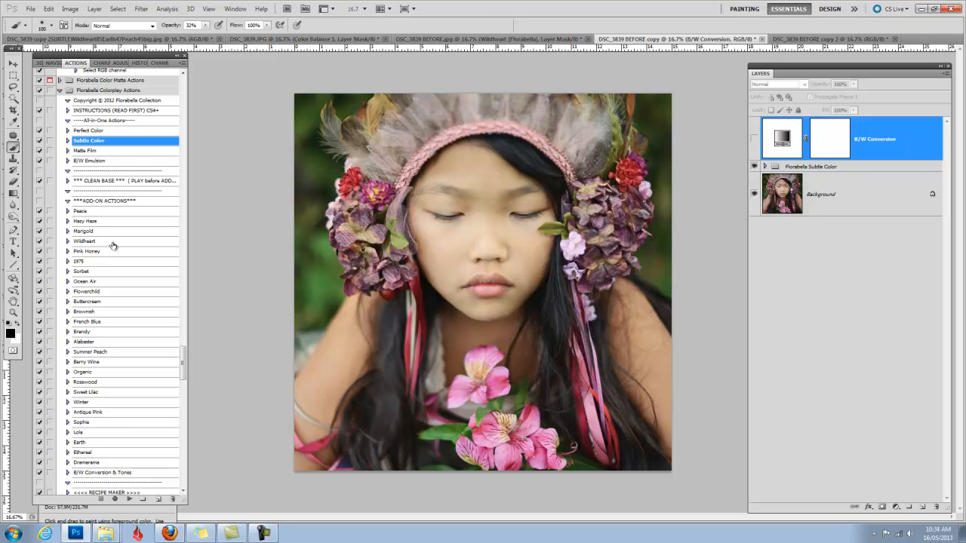
- Apply the Wildheart look and toggle its group off and on to compare
left_click(112, 241)
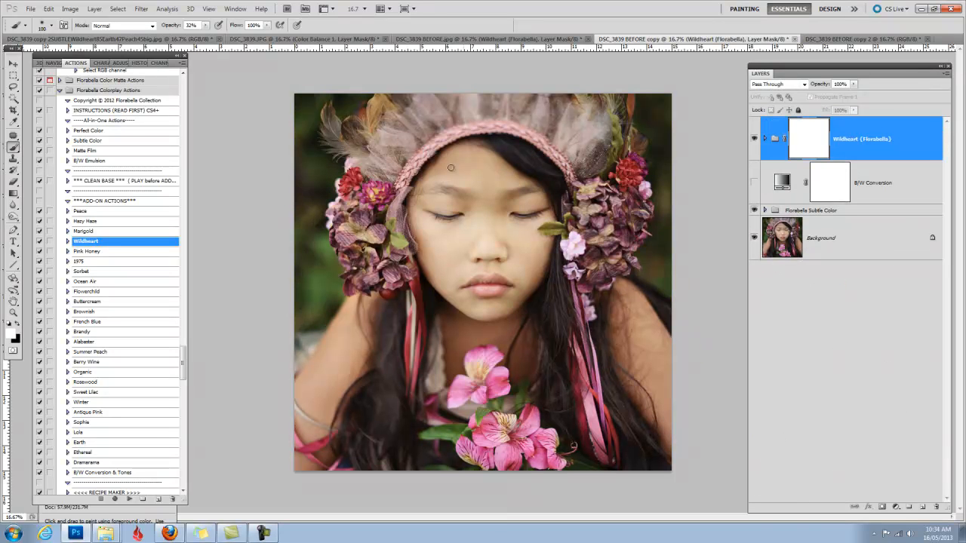
mouse_move(565, 320)
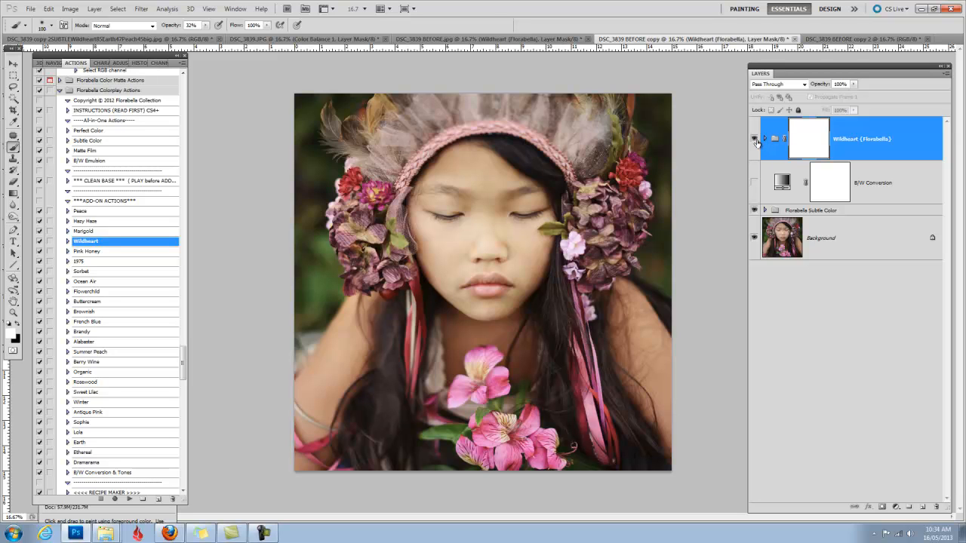
mouse_move(754, 138)
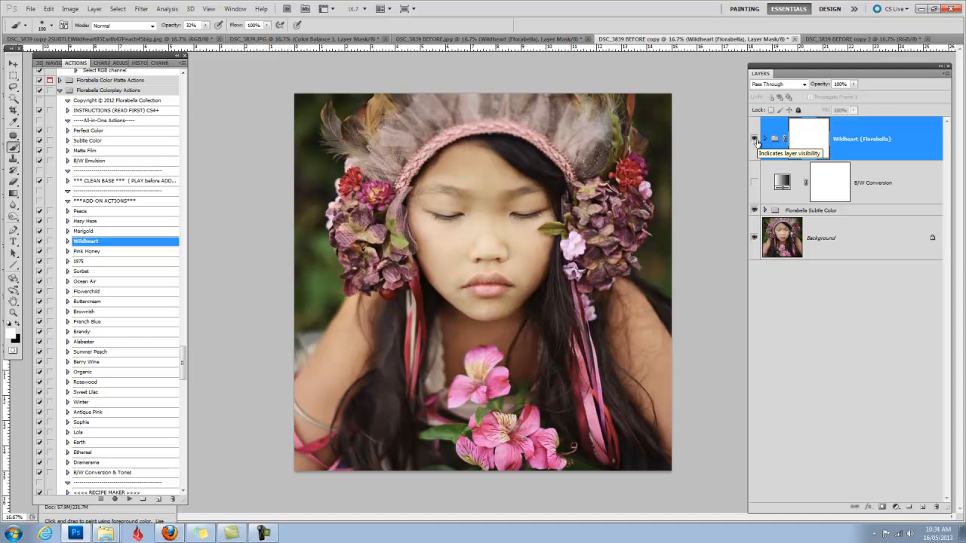
left_click(754, 138)
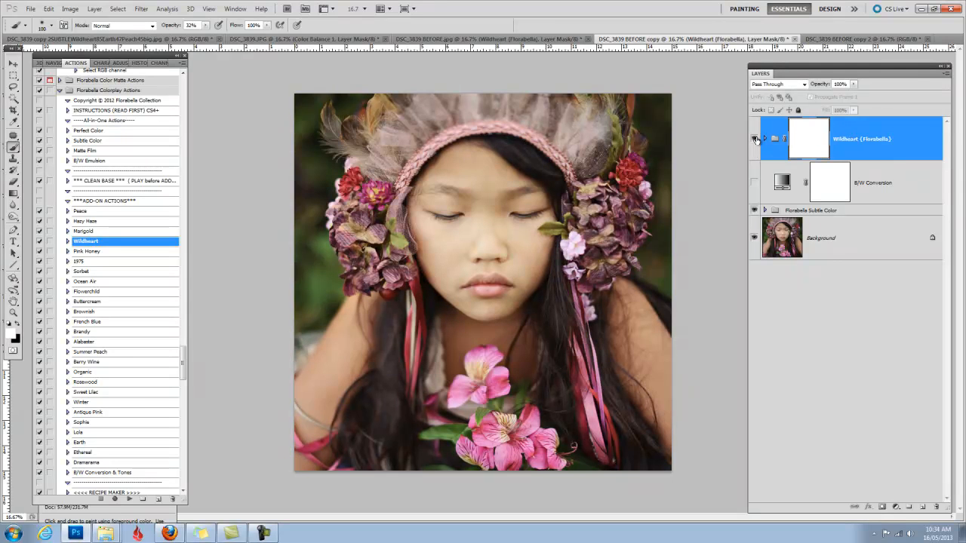
left_click(753, 138)
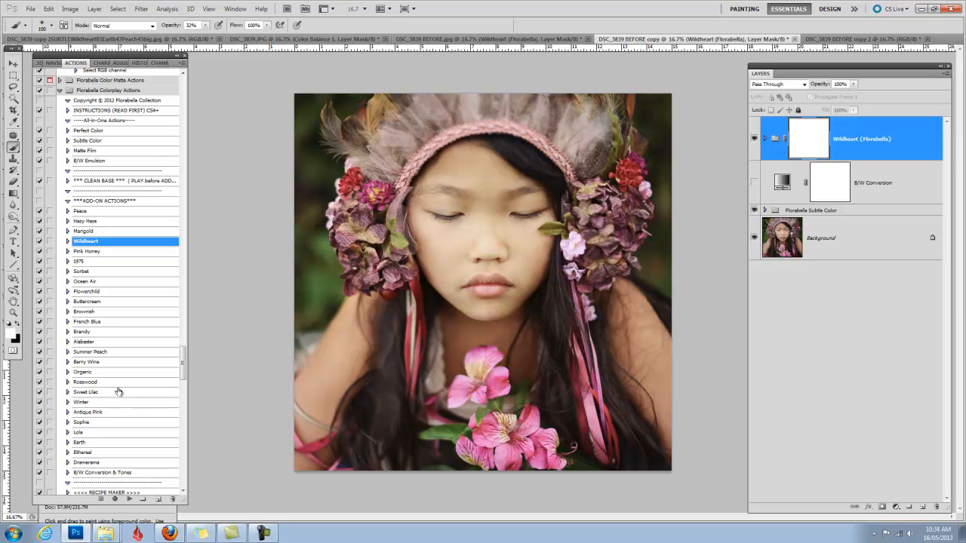
mouse_move(126, 442)
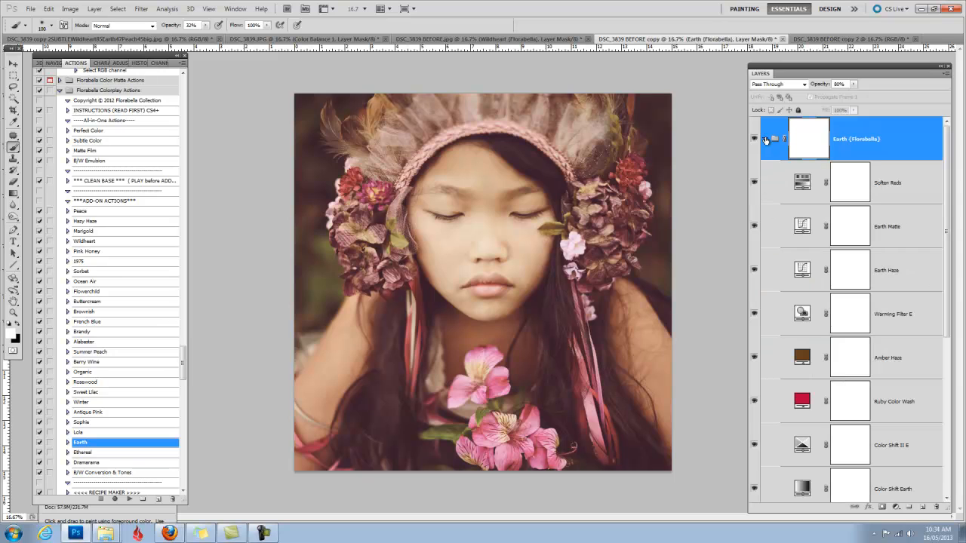
- Collapse the Earth (Florabella) group's adjustment layers in the Layers panel
left_click(765, 138)
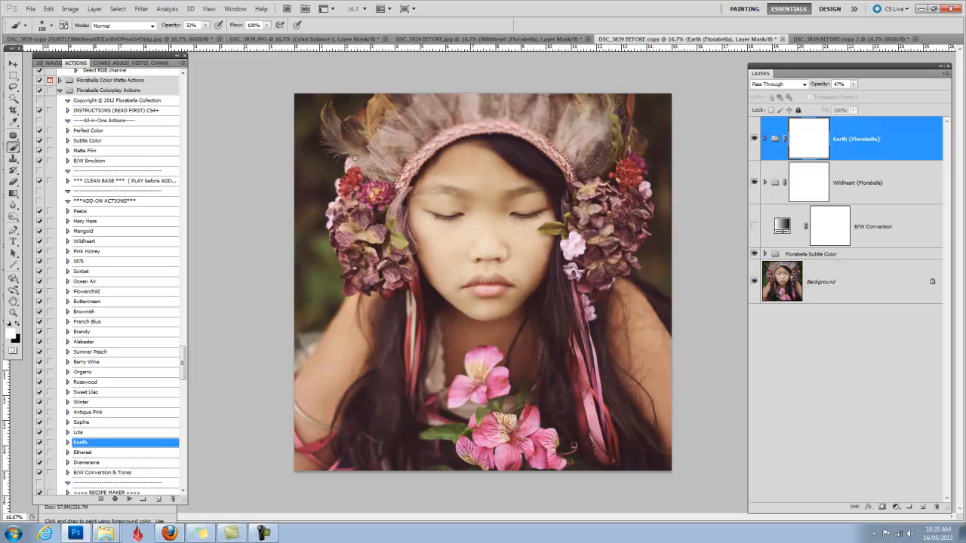
mouse_move(181, 420)
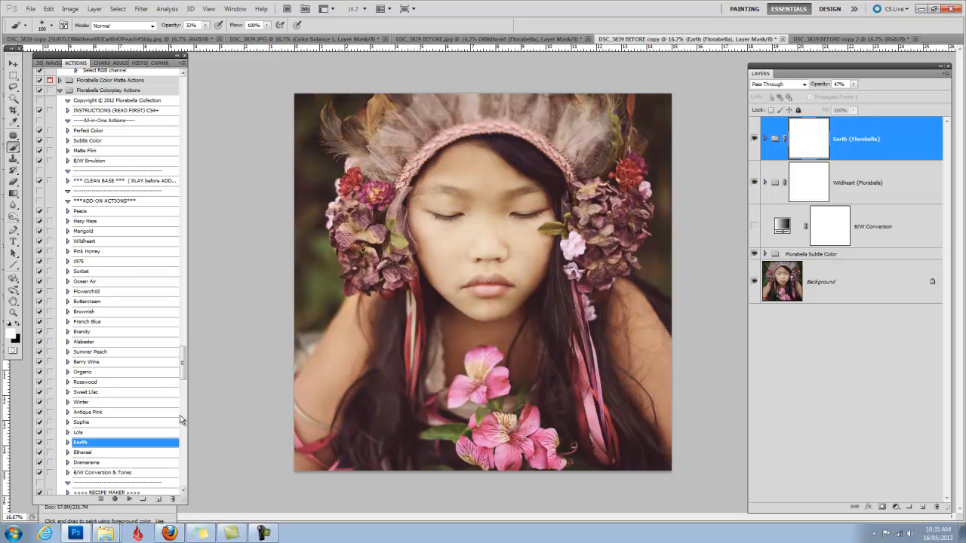
mouse_move(117, 369)
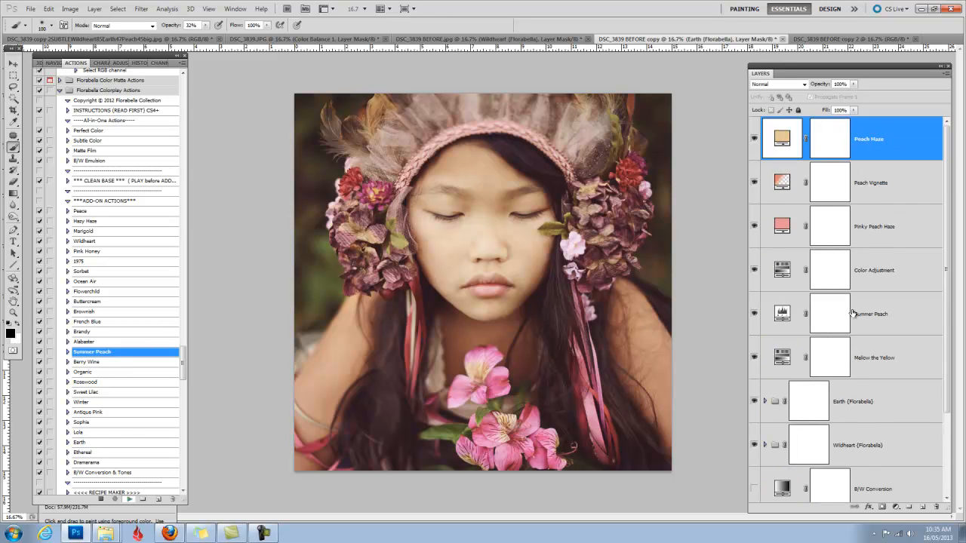
- Scroll up through the panel while adding the Summer Peach group
scroll("up", 3)
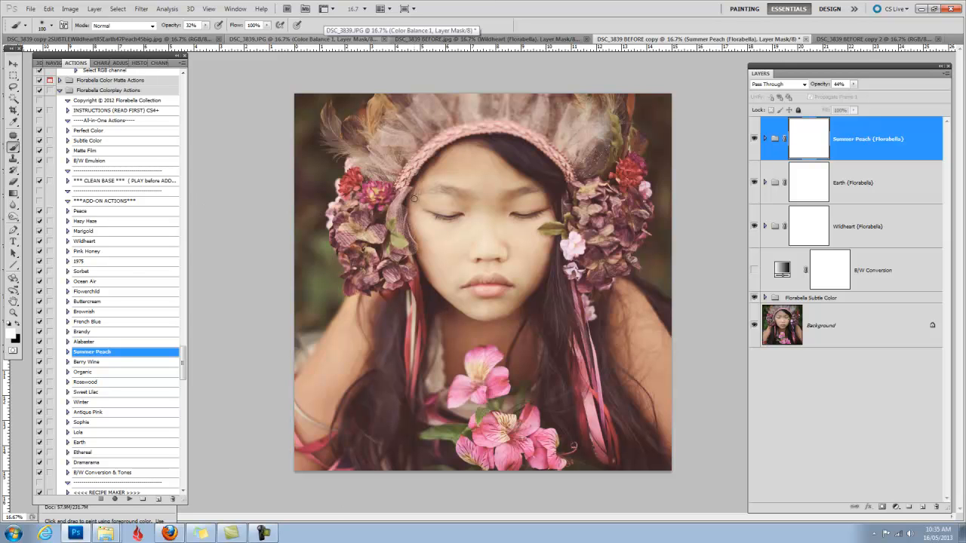
mouse_move(414, 213)
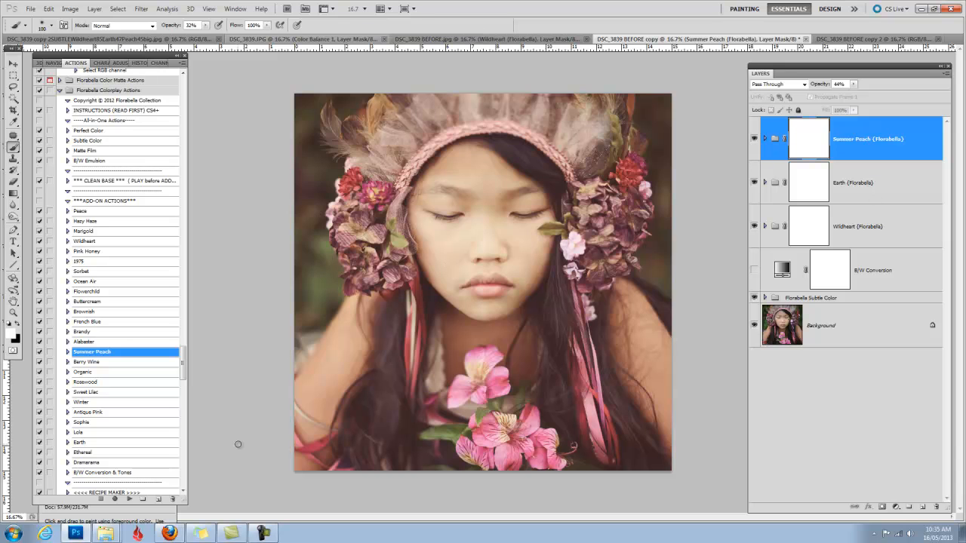
mouse_move(145, 381)
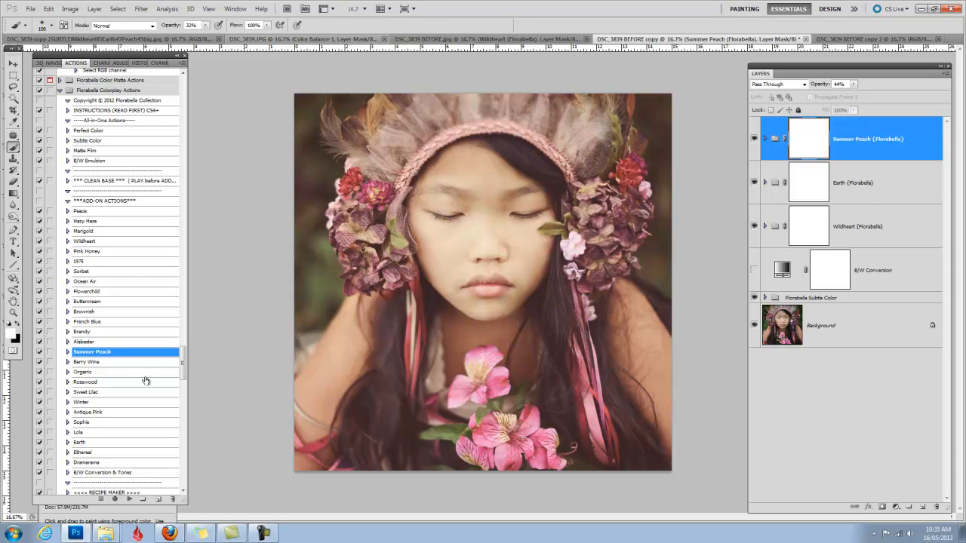
- Scroll the Actions panel down to the Special Tools & Brushes actions
scroll("down", 3)
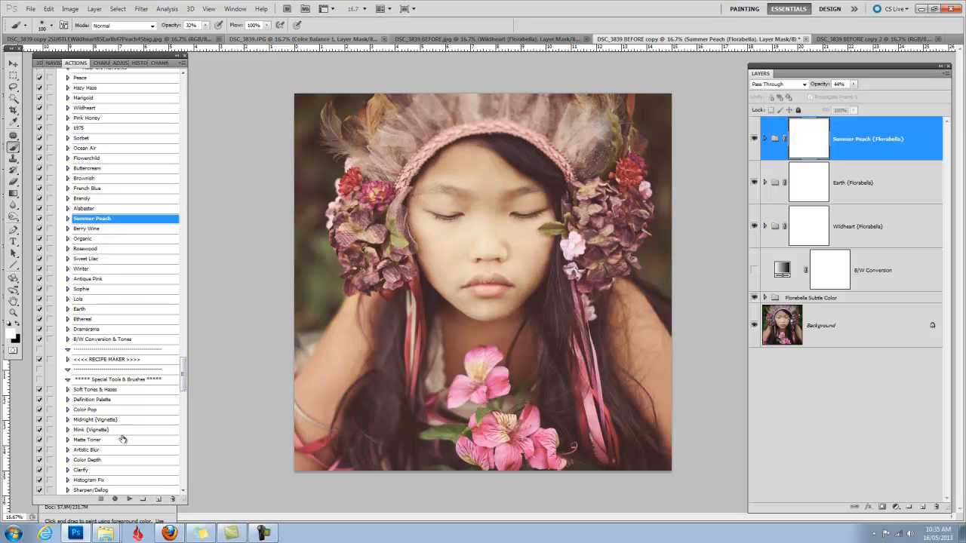
mouse_move(137, 318)
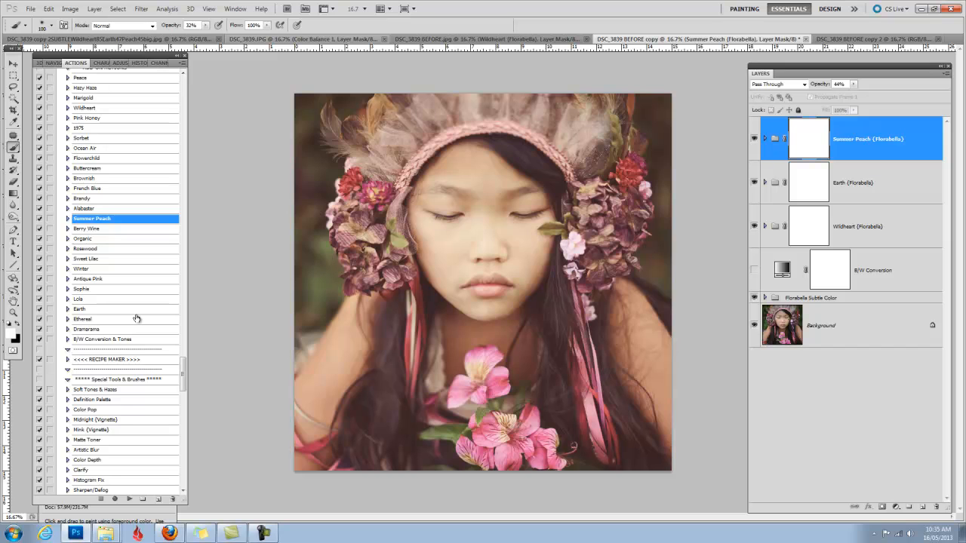
scroll("down", 3)
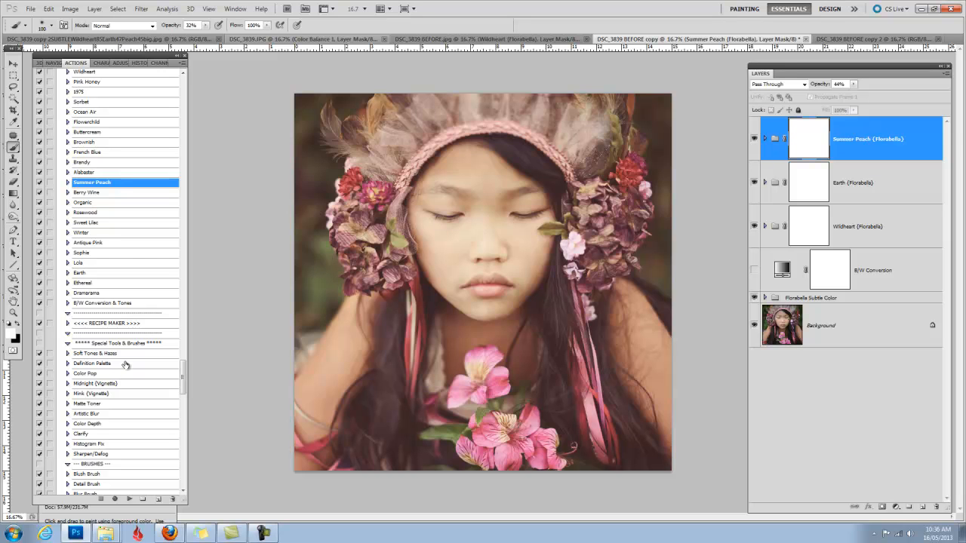
mouse_move(187, 380)
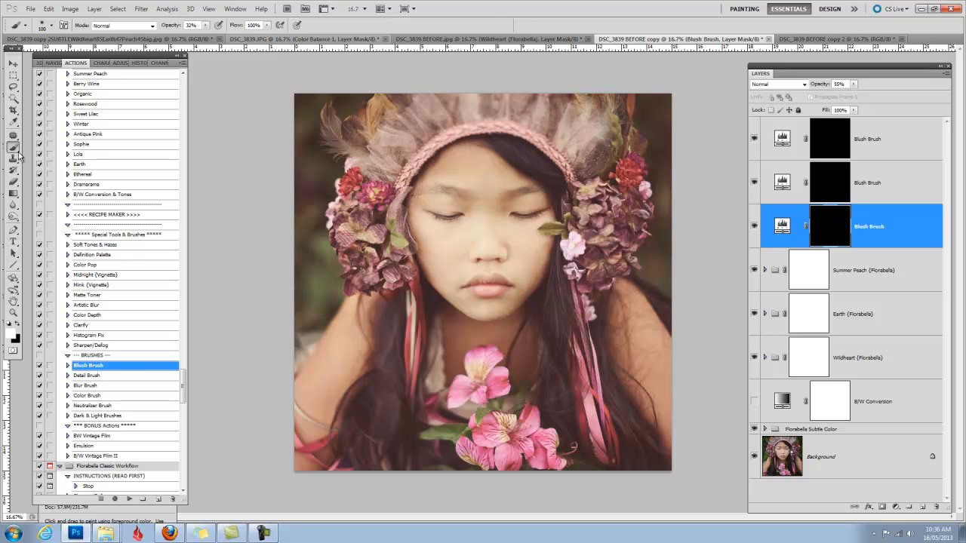
mouse_move(454, 248)
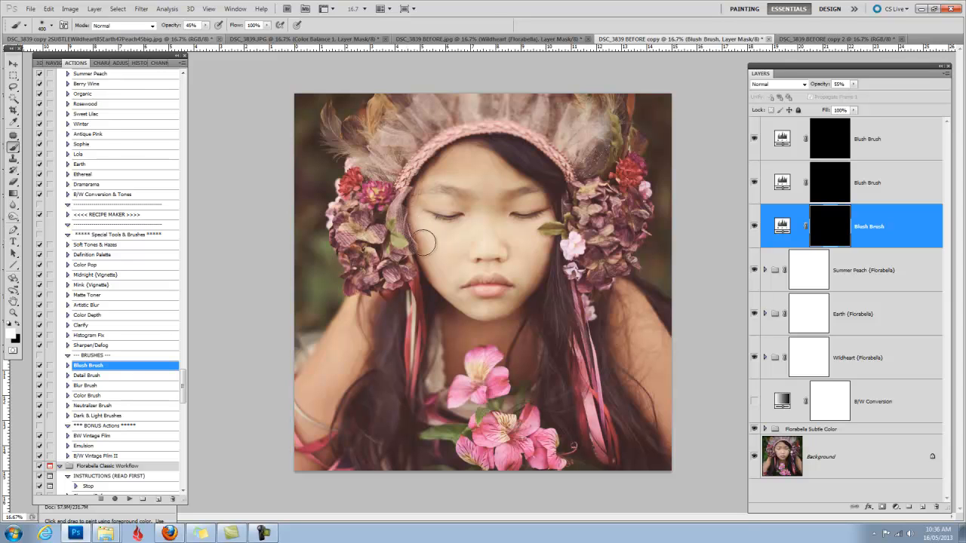
mouse_move(444, 252)
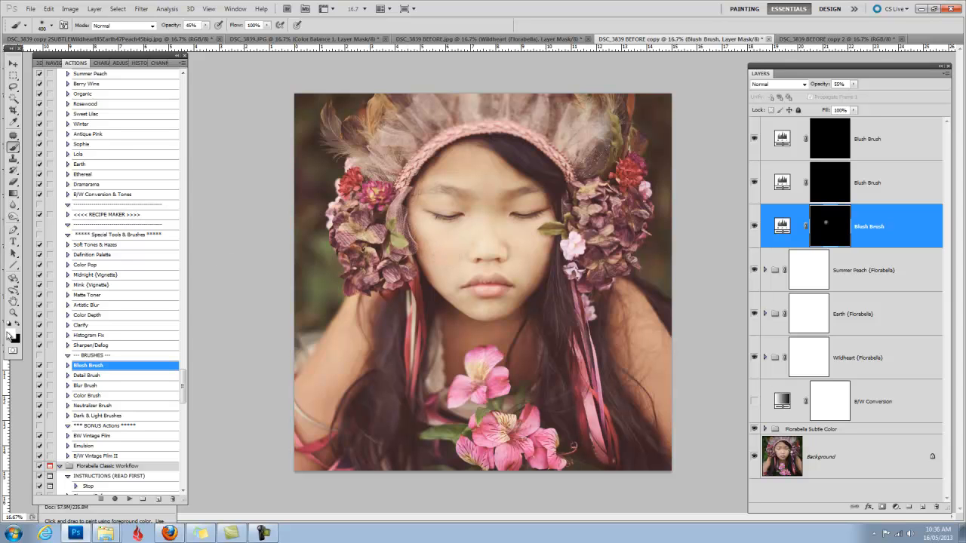
mouse_move(444, 249)
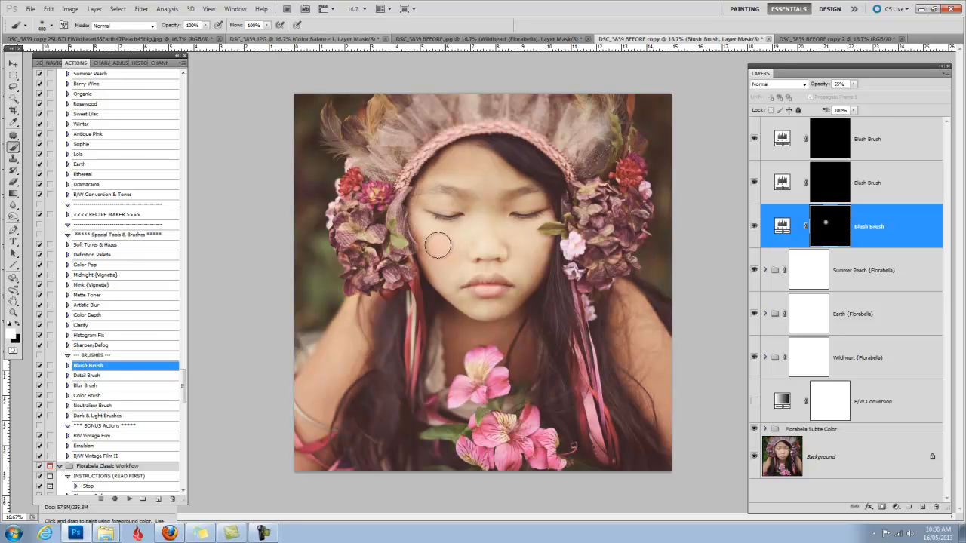
mouse_move(542, 250)
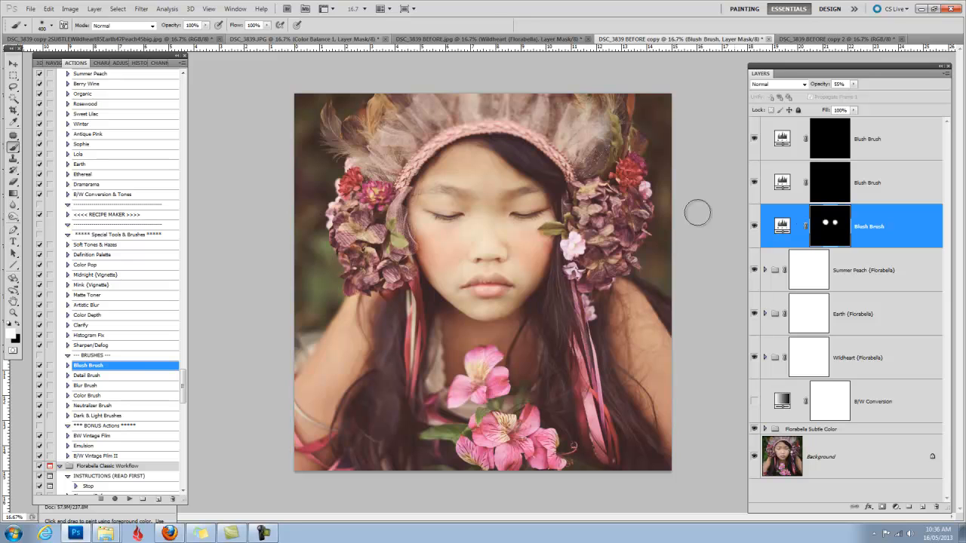
mouse_move(805, 239)
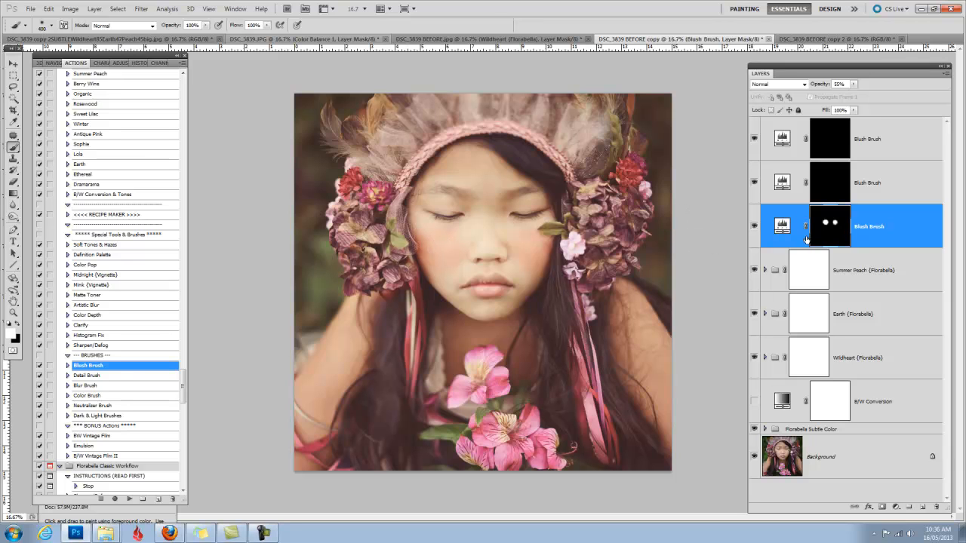
mouse_move(830, 231)
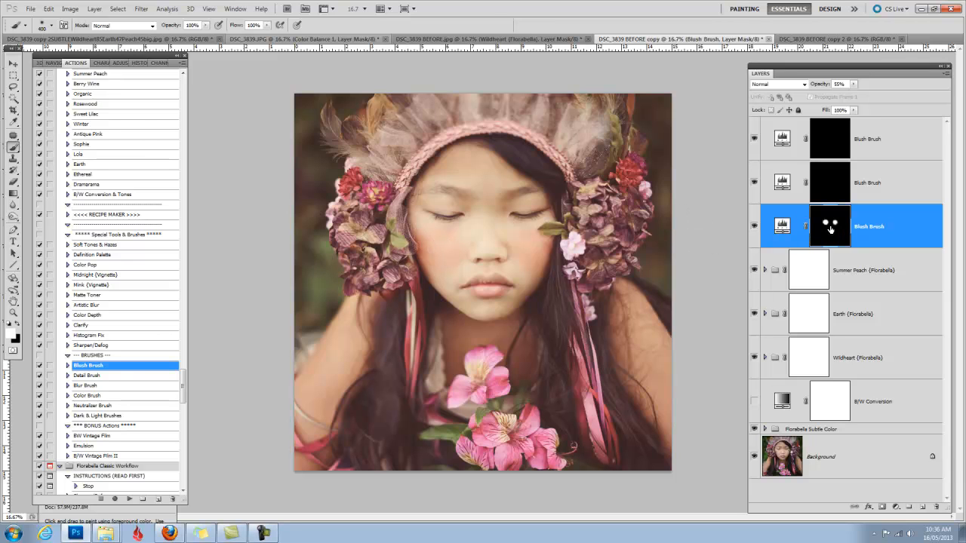
mouse_move(830, 226)
type("47")
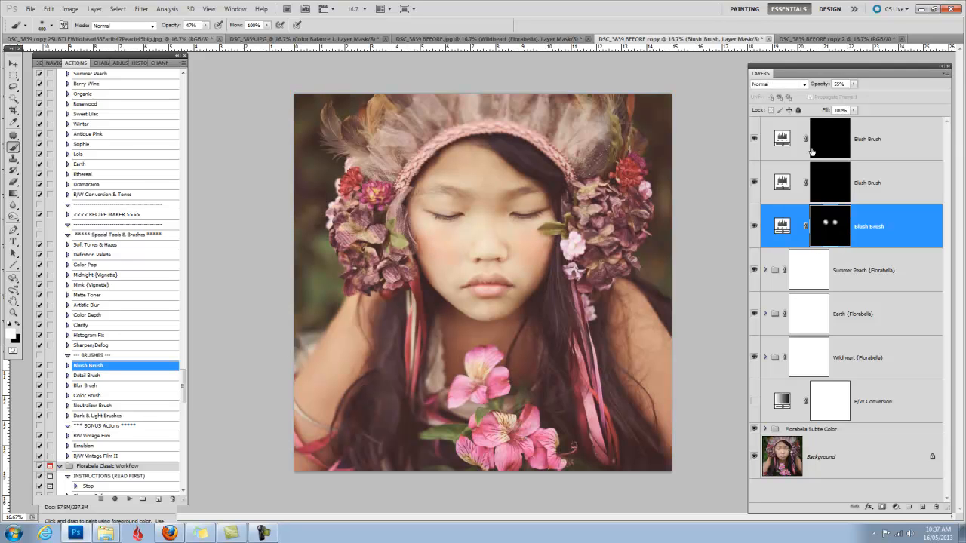
- Raise the bottom Blush Brush layer's opacity to 73% for rosier cheeks
left_click(838, 83)
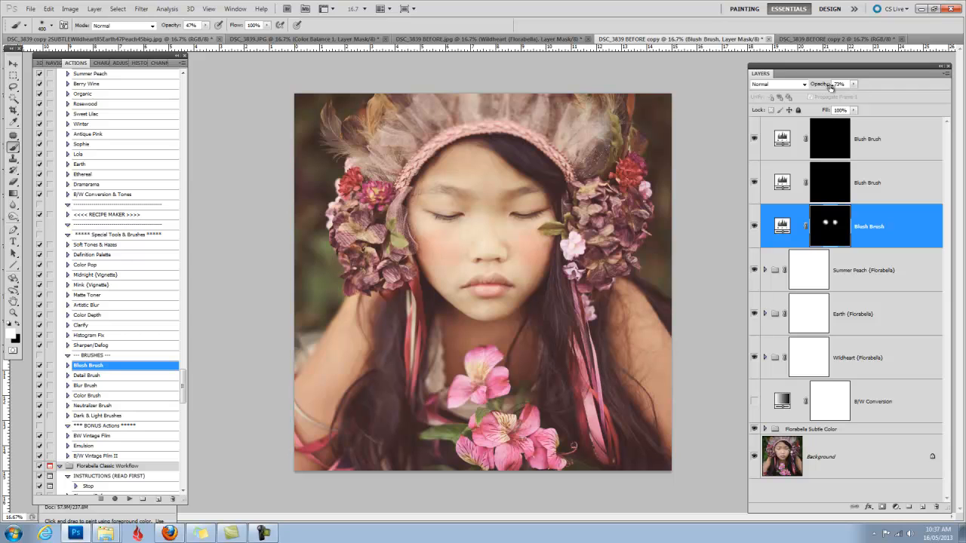
mouse_move(753, 227)
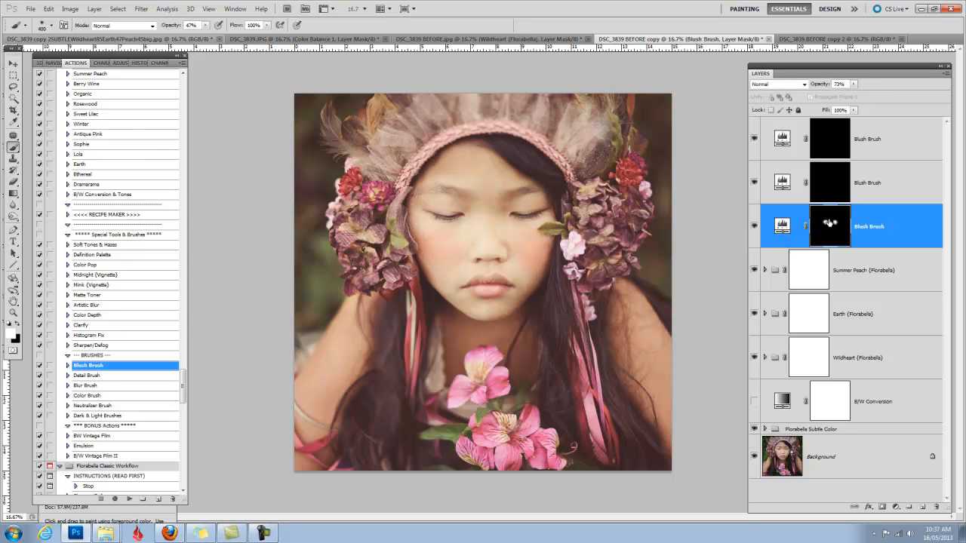
left_click(517, 224)
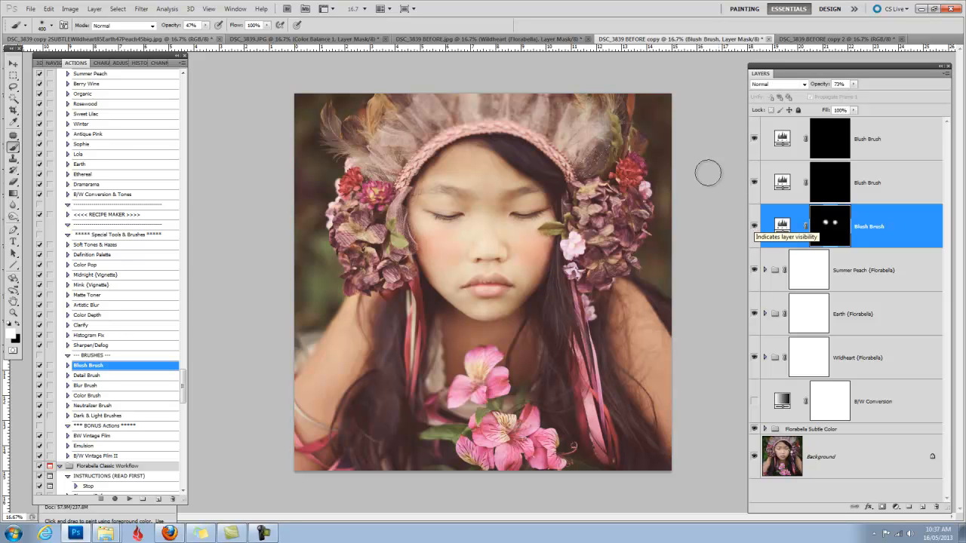
mouse_move(844, 186)
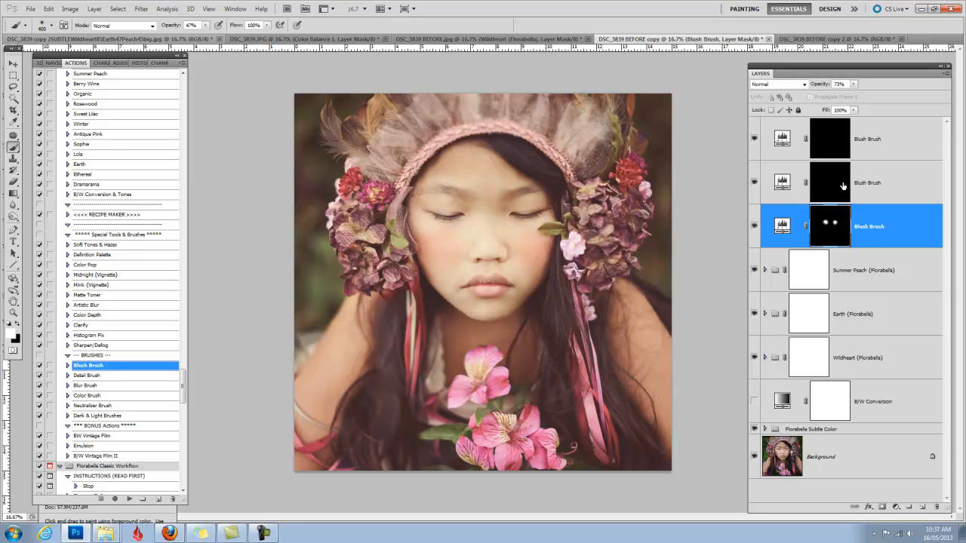
- Paint lip blush on the middle Blush Brush layer, then select the top one
left_click(868, 183)
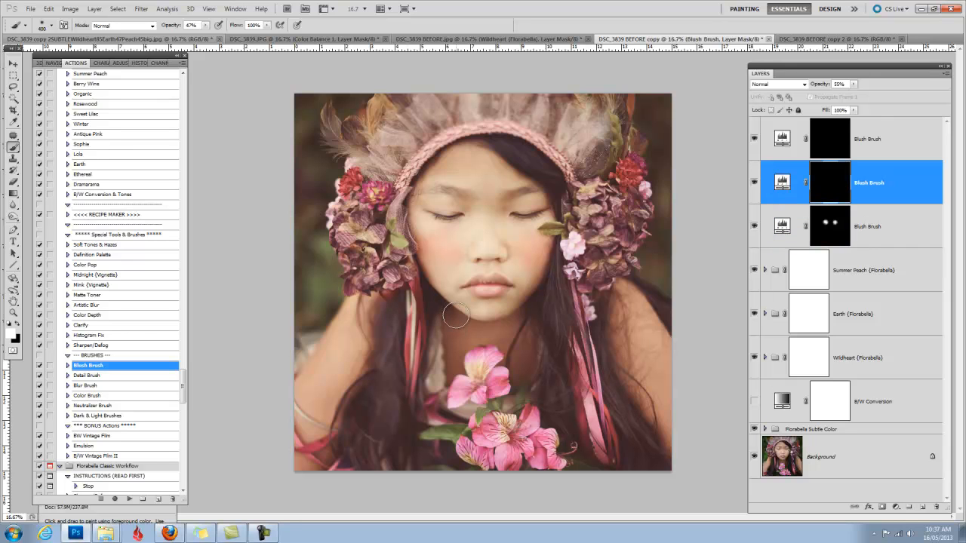
mouse_move(504, 289)
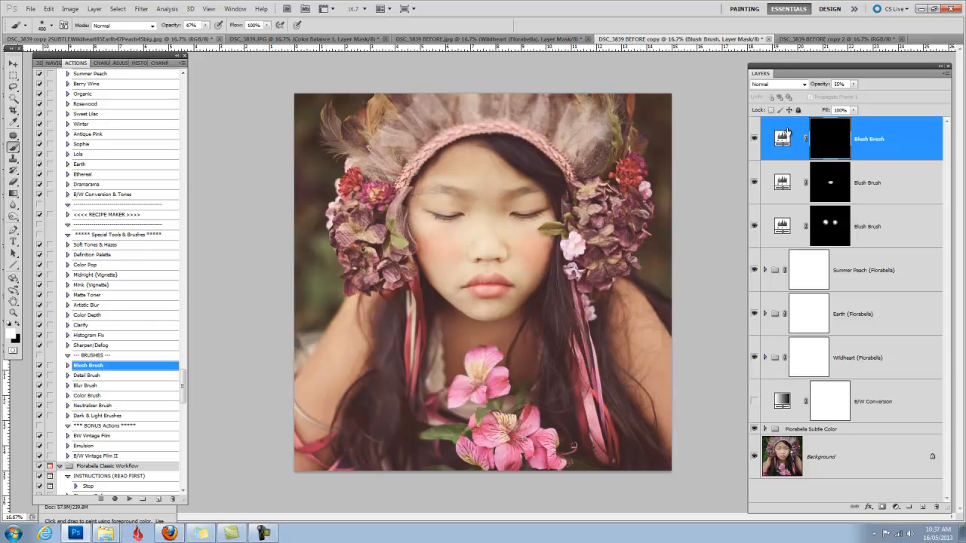
mouse_move(615, 242)
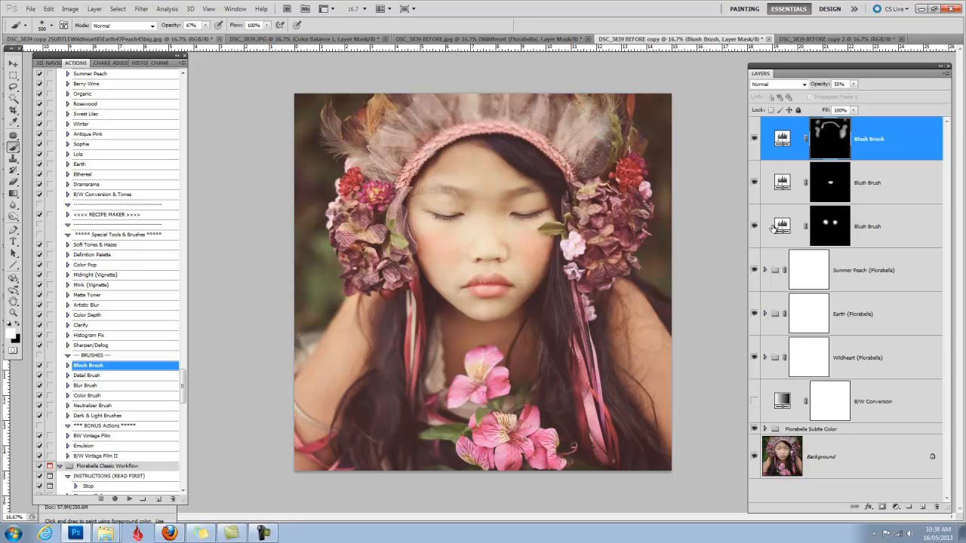
left_click(753, 138)
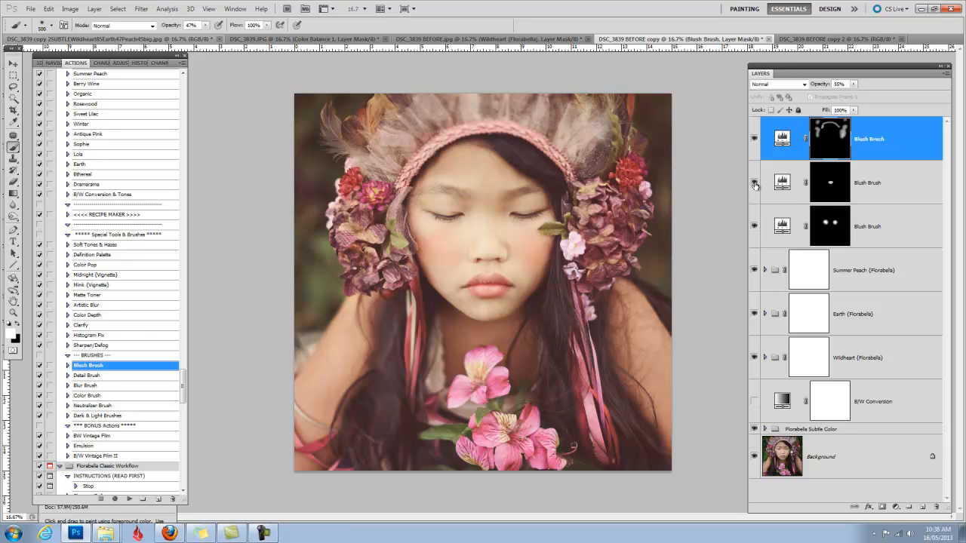
left_click(868, 227)
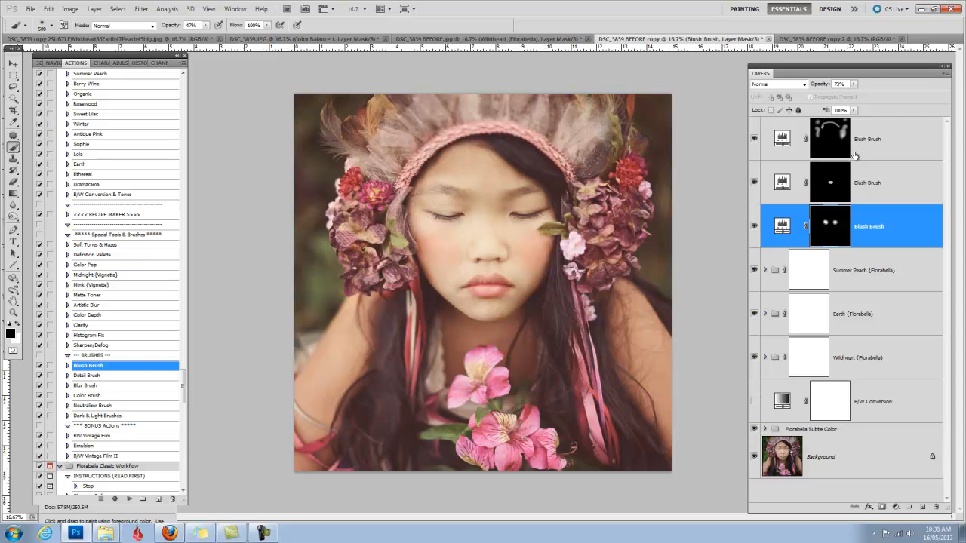
mouse_move(897, 215)
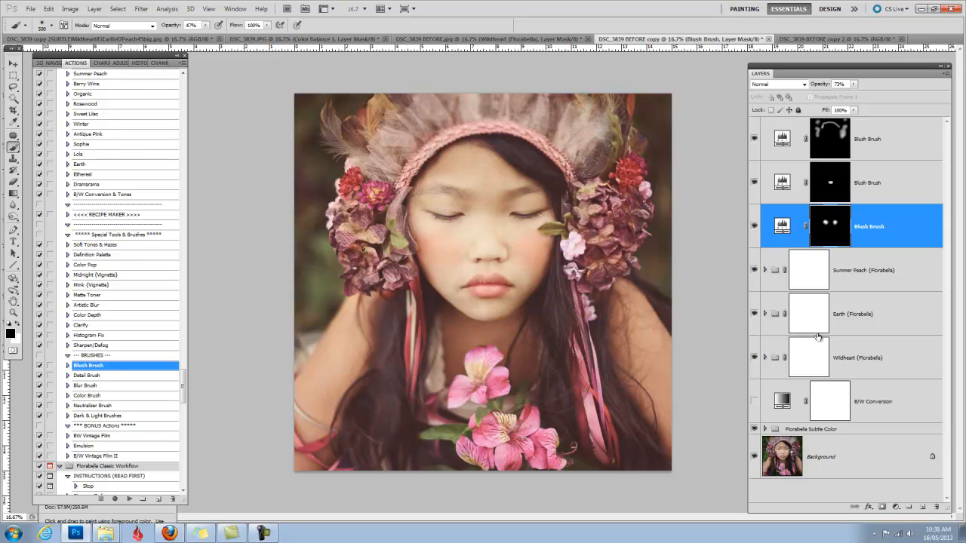
mouse_move(876, 399)
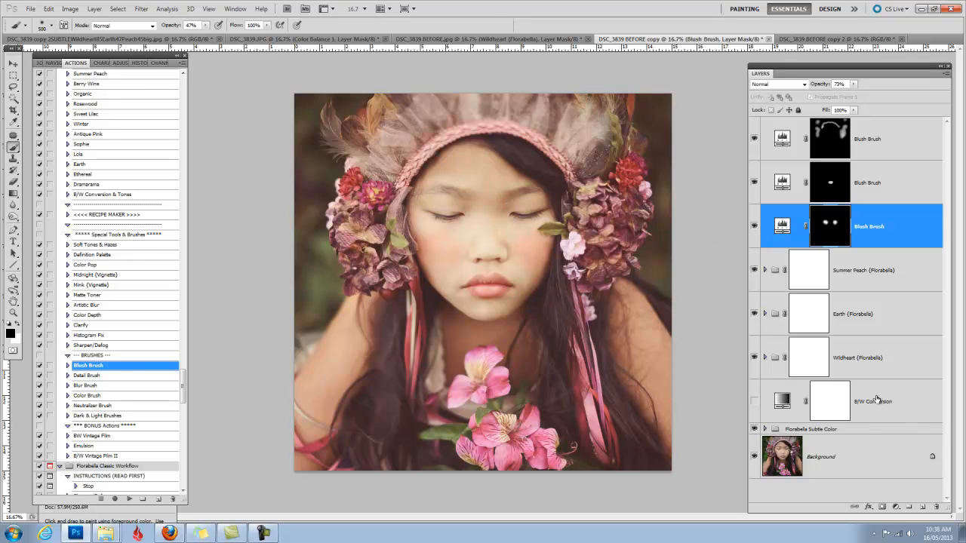
mouse_move(878, 425)
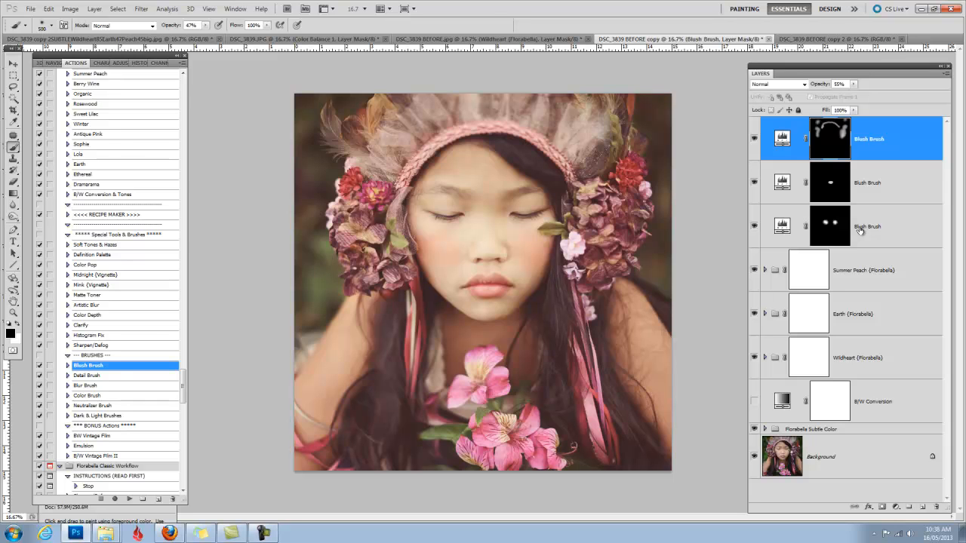
mouse_move(860, 229)
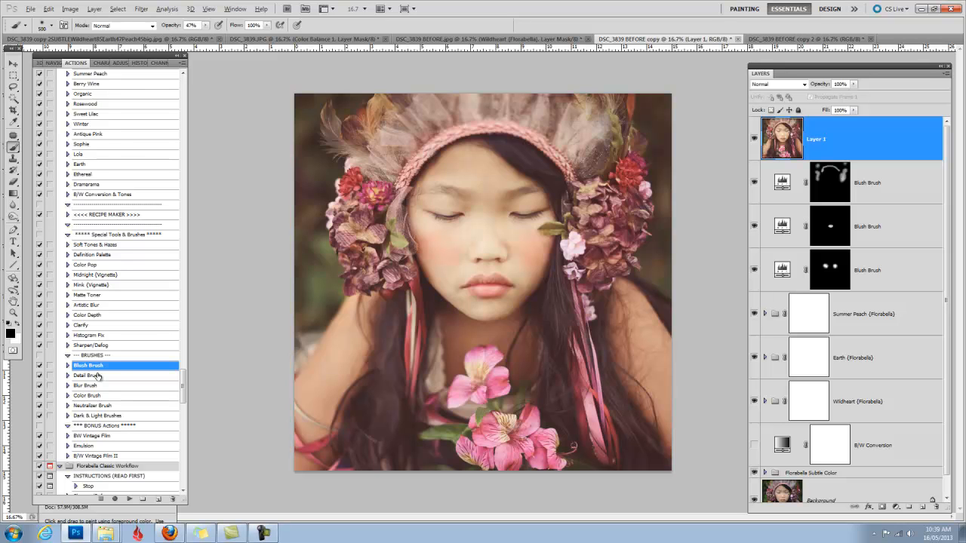
- Run the Definition Palette action from the Actions panel
left_click(95, 255)
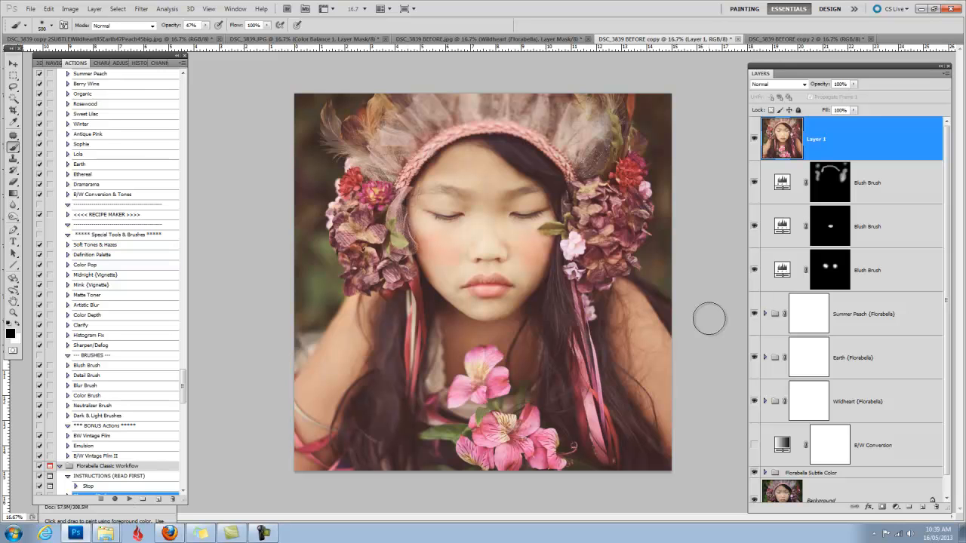
mouse_move(118, 255)
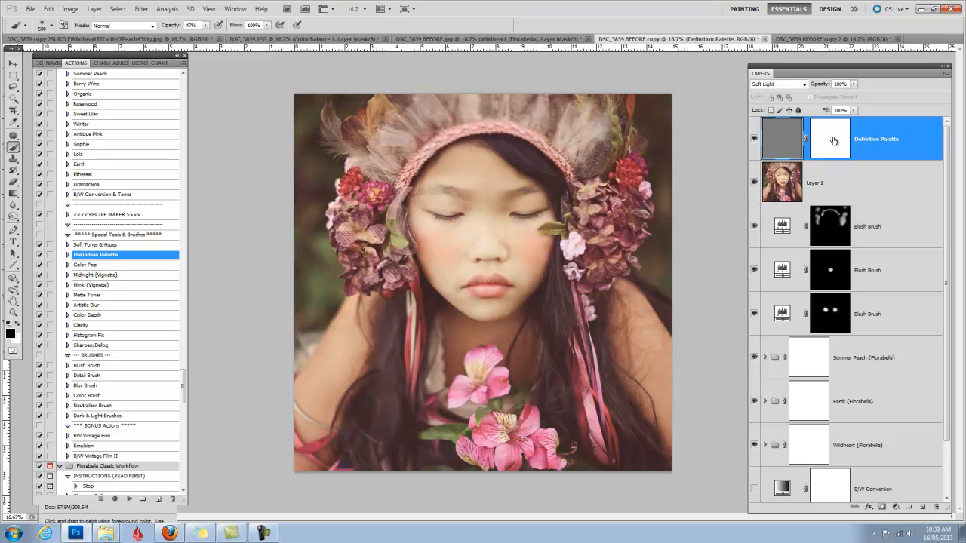
mouse_move(797, 143)
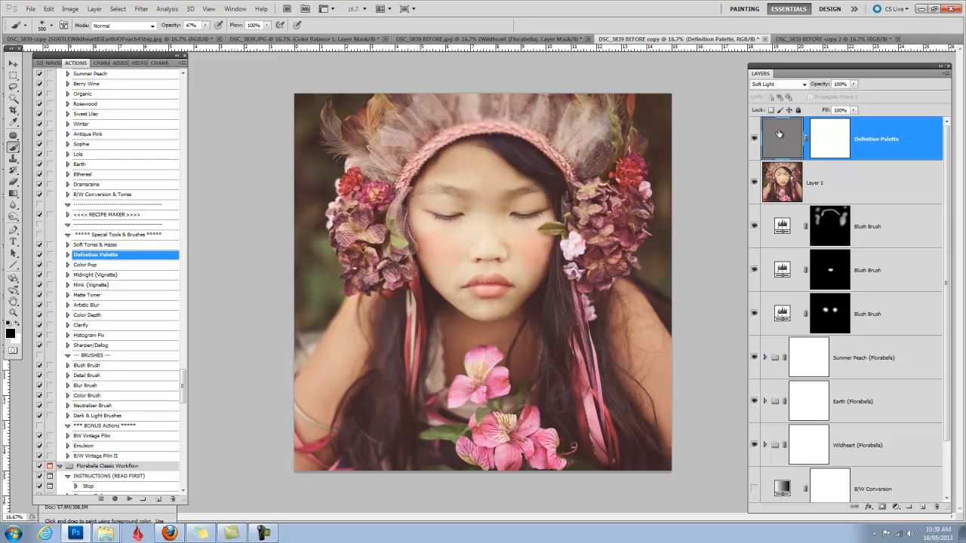
mouse_move(783, 134)
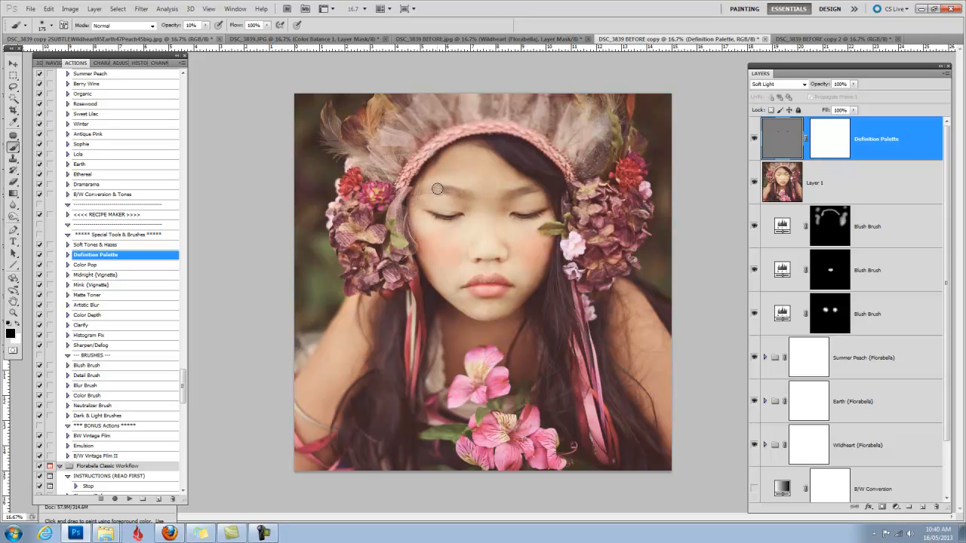
mouse_move(507, 196)
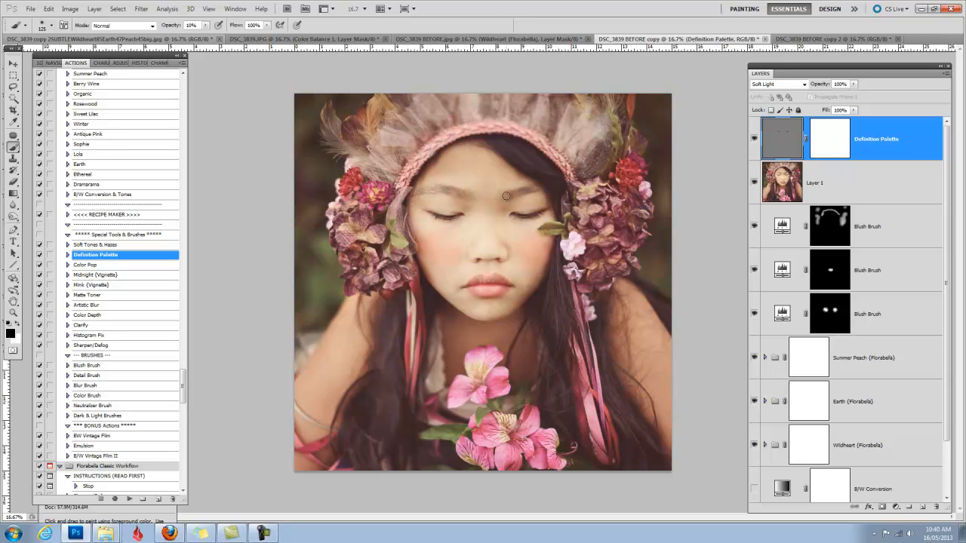
mouse_move(464, 195)
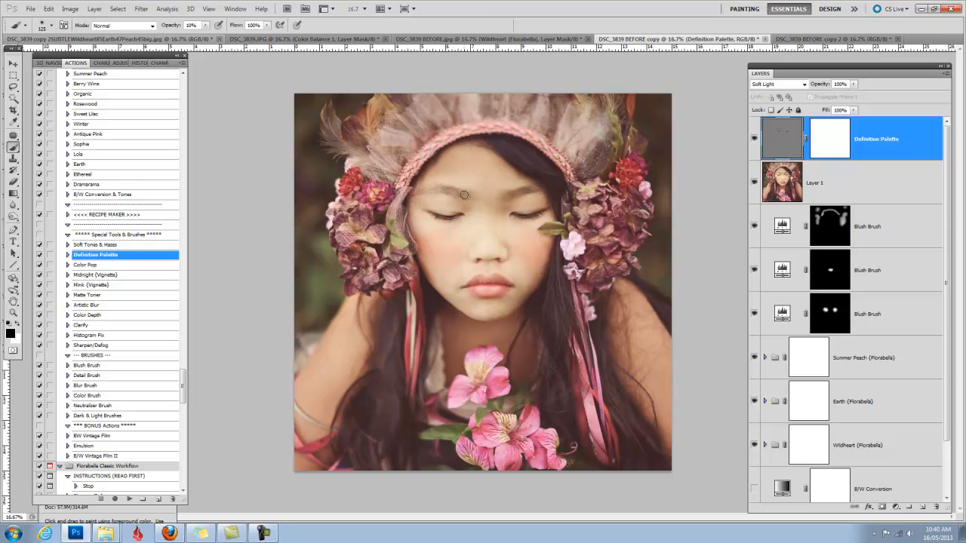
mouse_move(536, 195)
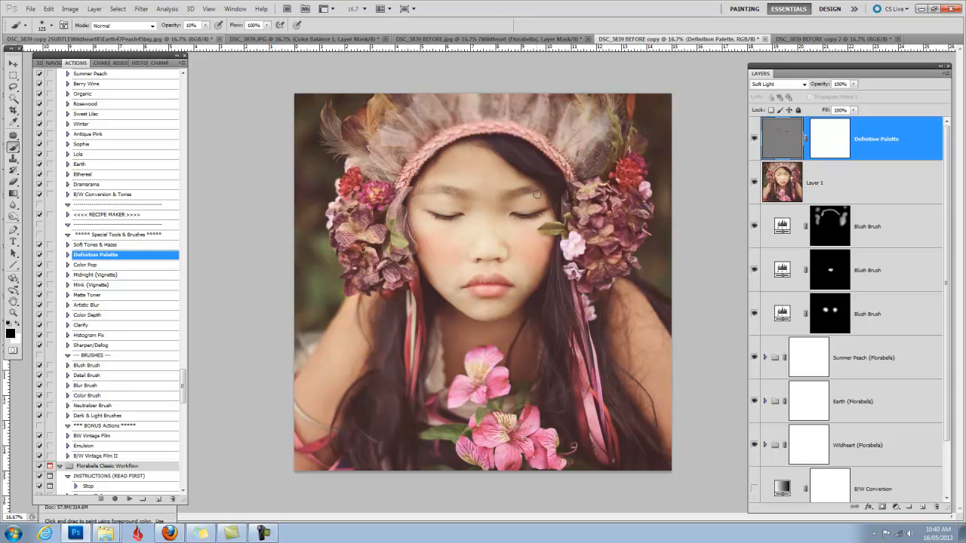
mouse_move(822, 85)
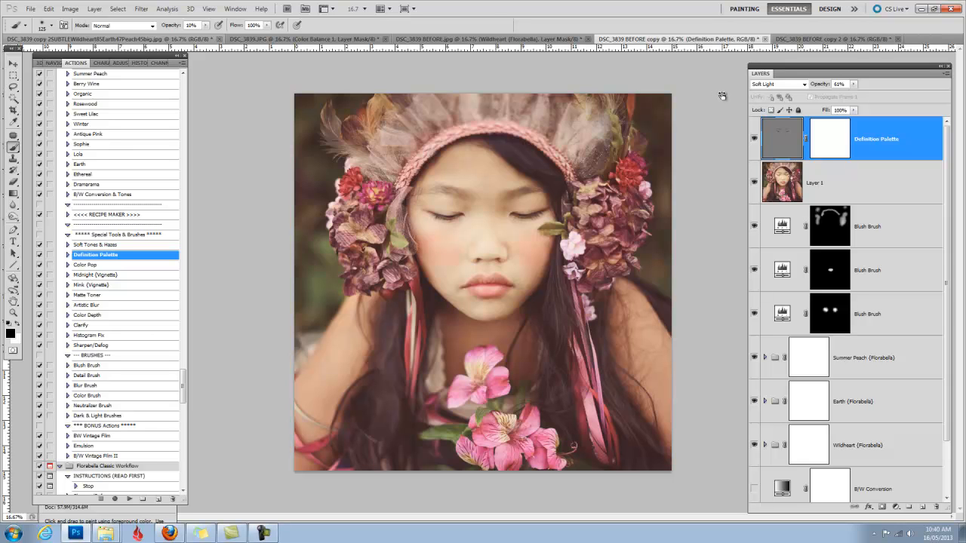
mouse_move(906, 325)
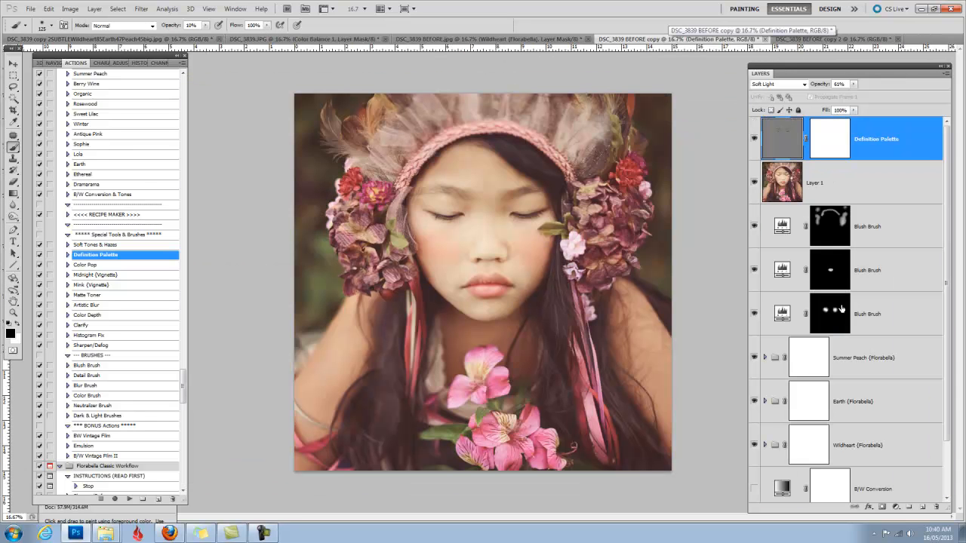
- Confirm discarding hidden layers, leaving a single Background layer
scroll("down", 3)
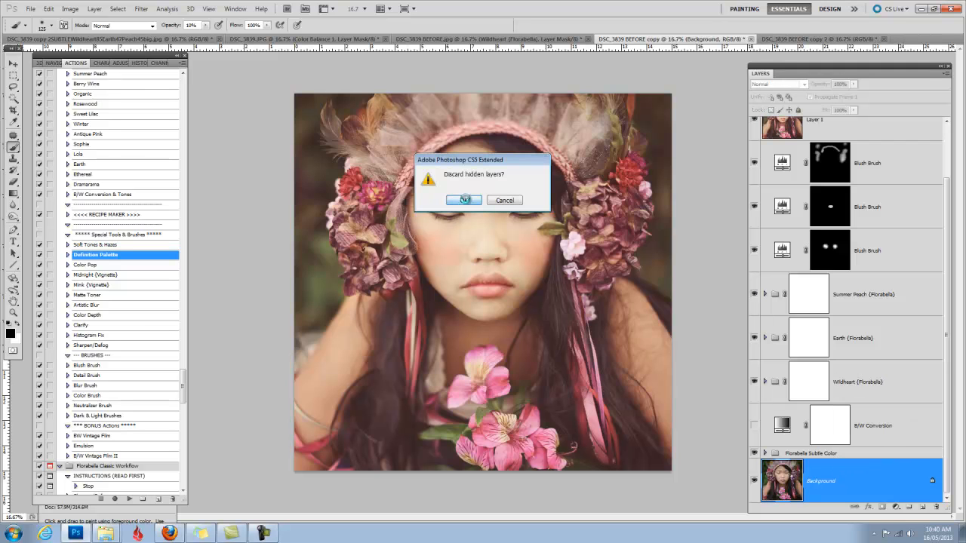
left_click(464, 200)
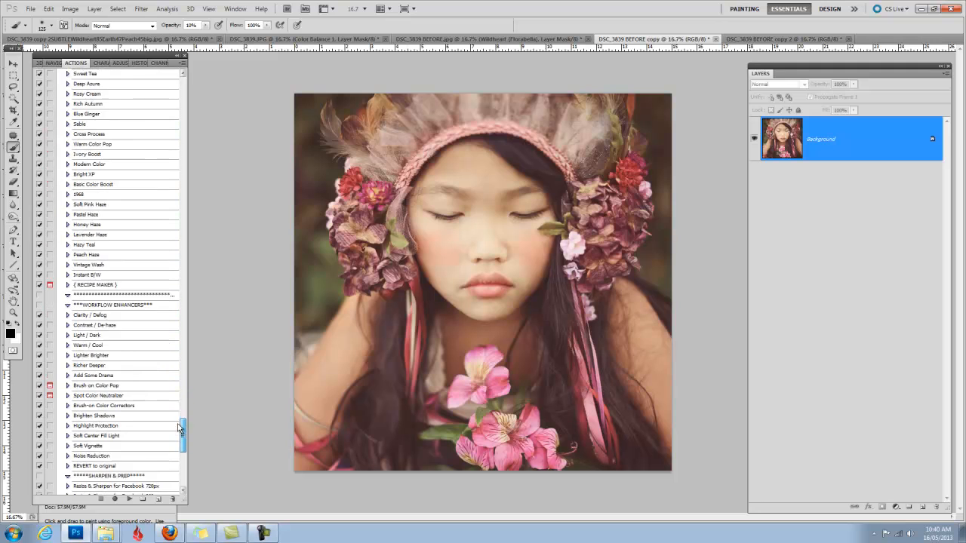
scroll("down", 3)
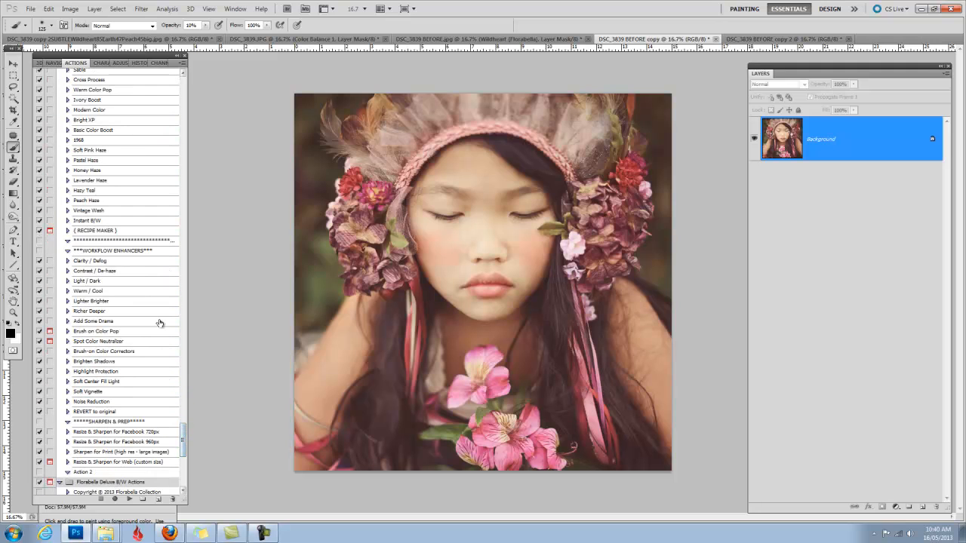
mouse_move(111, 321)
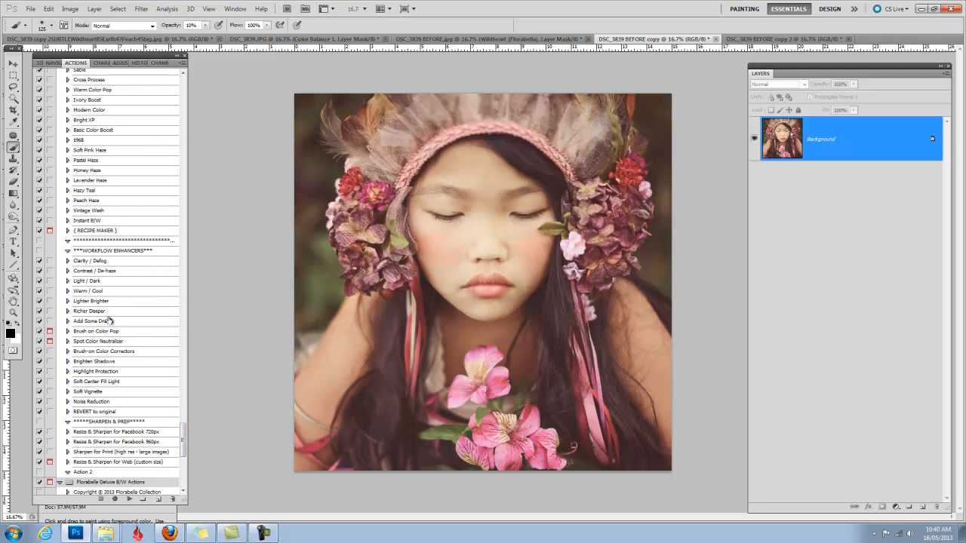
mouse_move(113, 332)
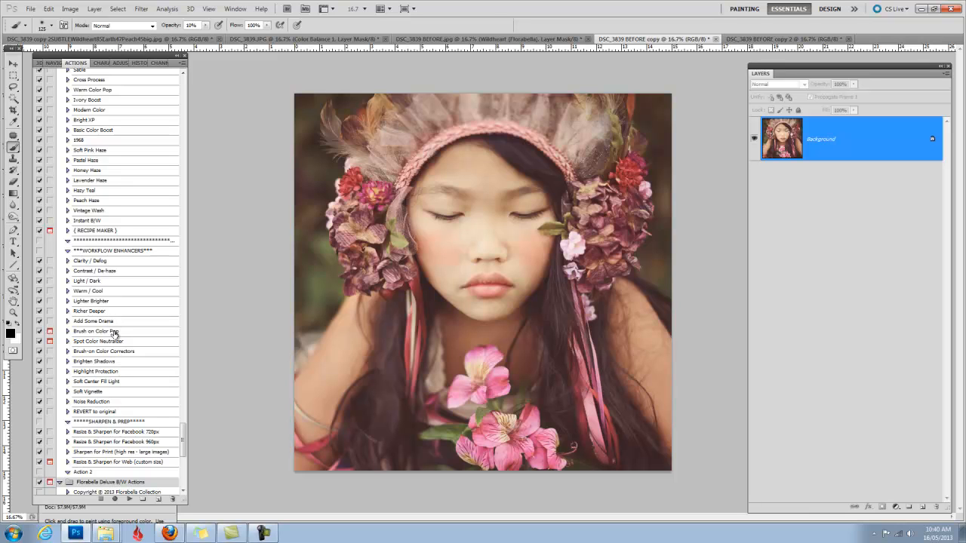
mouse_move(111, 381)
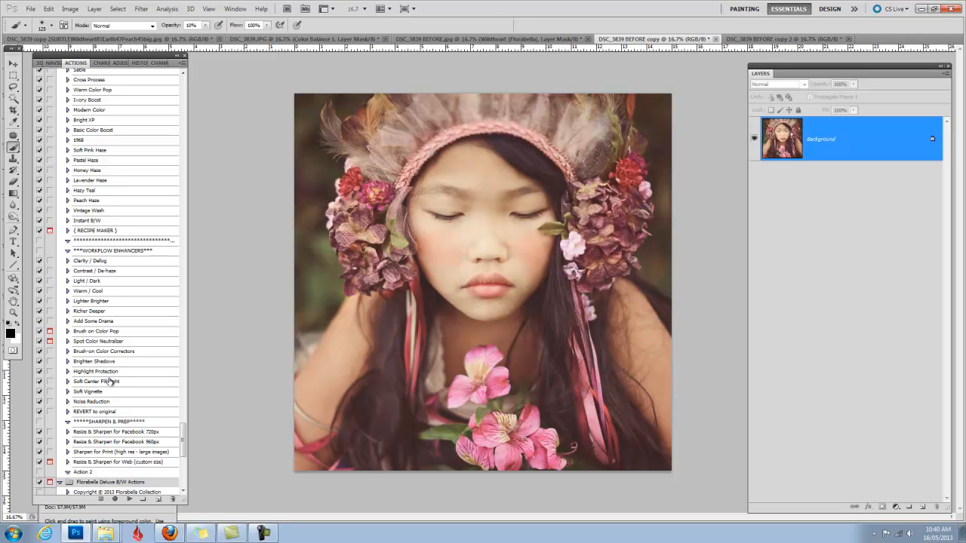
- Run the Noise Reduction action on the flattened portrait to add a masked smoothing layer
left_click(93, 401)
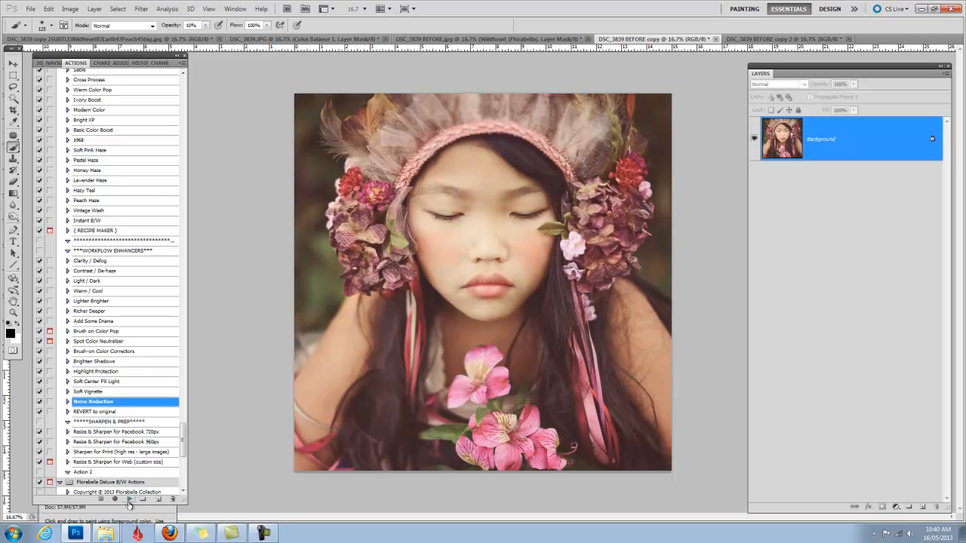
left_click(128, 500)
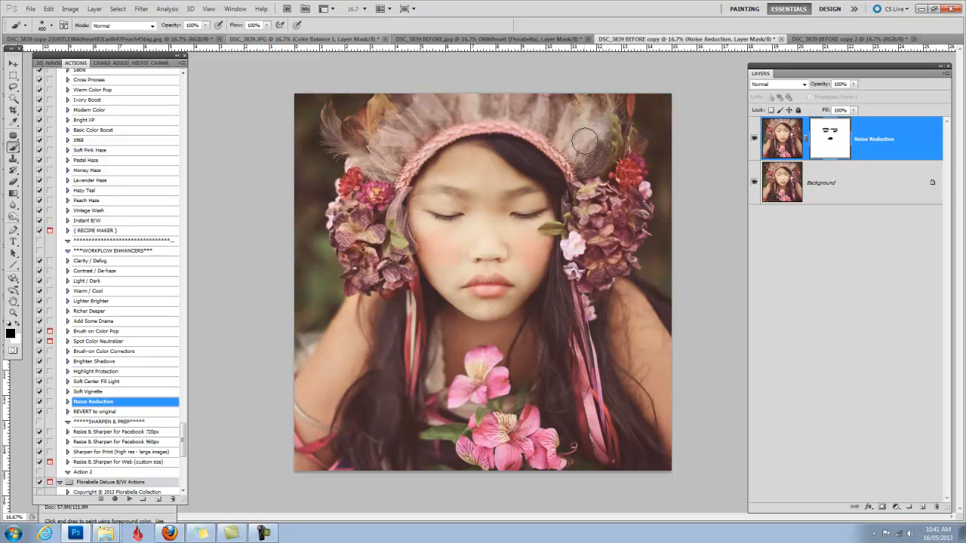
mouse_move(370, 188)
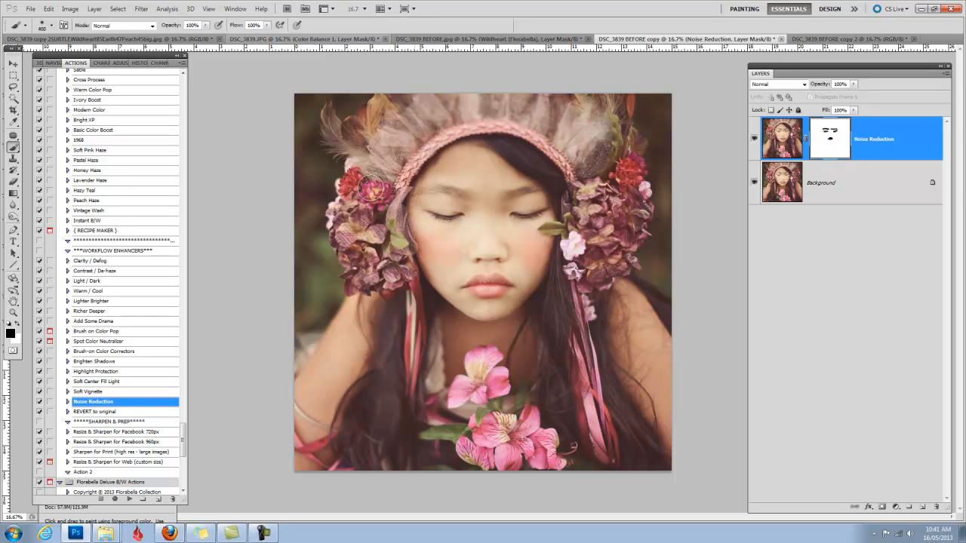
mouse_move(540, 121)
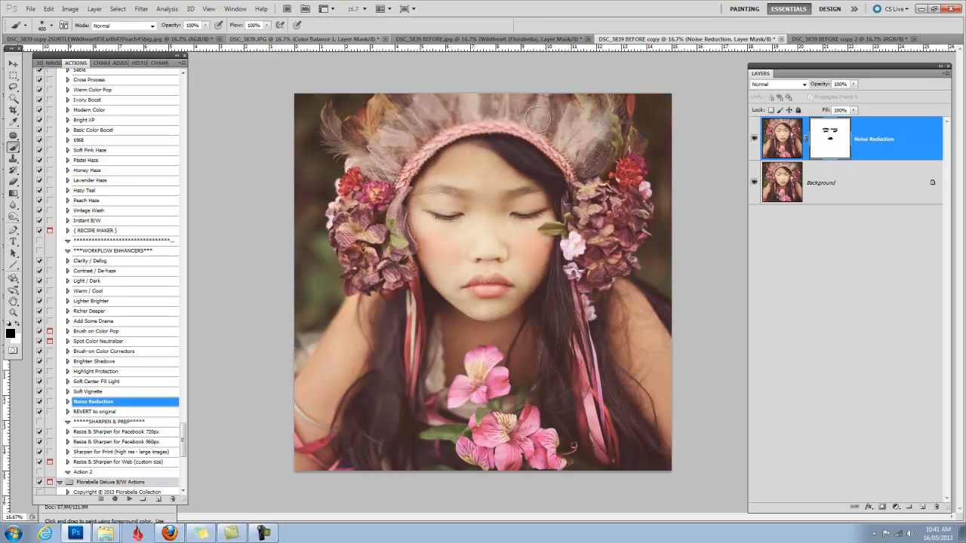